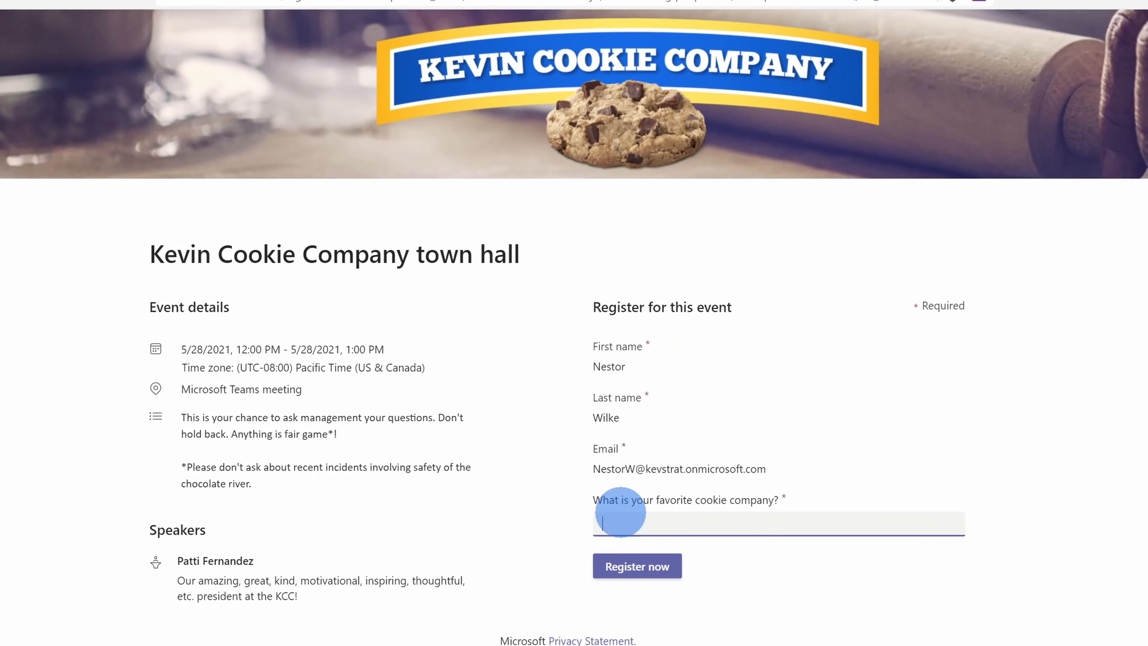
- Answer the favourite cookie company question with 'The terrible kevin cookie company' and submit the registration
{"action": "type", "text": "The terrible kevin cookie company"}
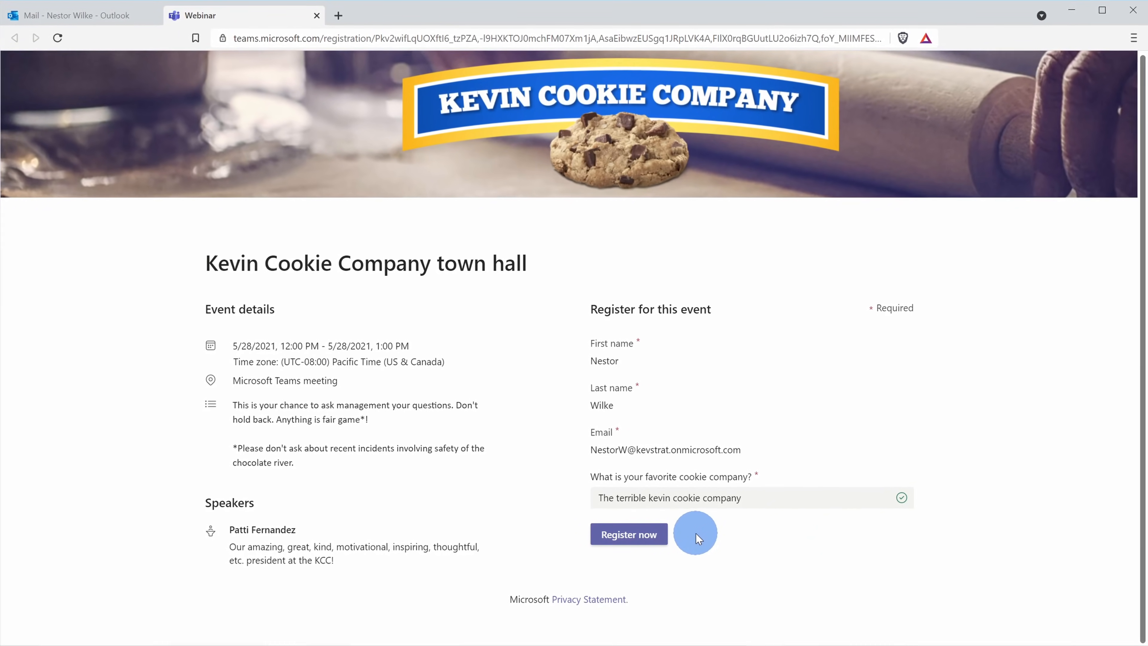
{"action": "left_click", "coordinate": [629, 534]}
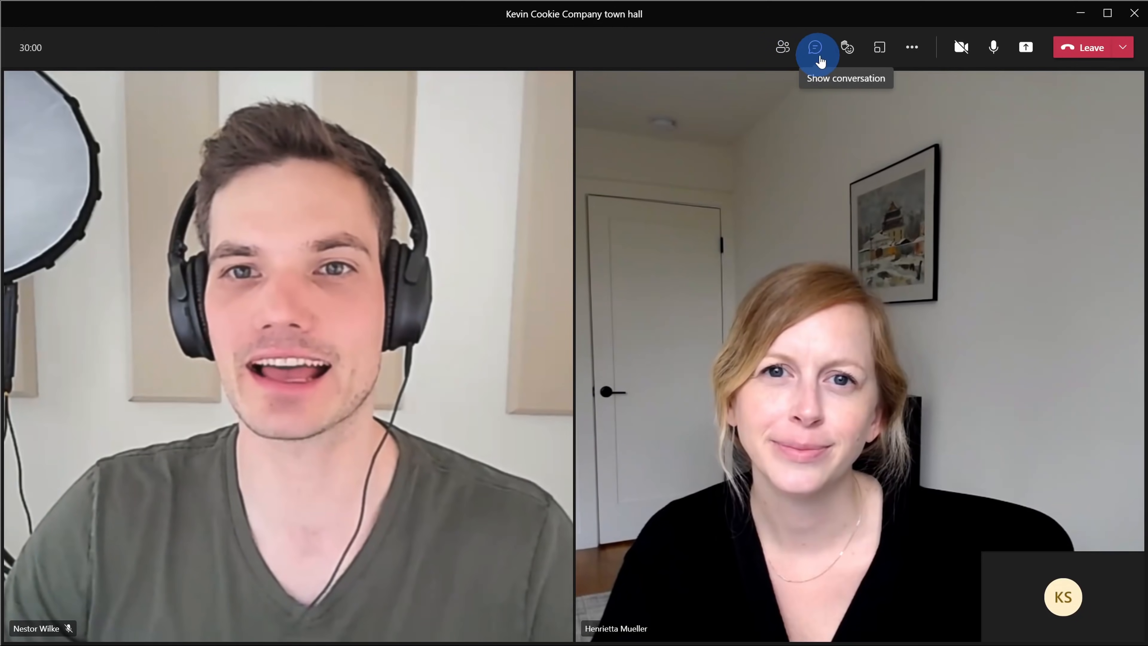
{"action": "mouse_move", "coordinate": [1025, 48]}
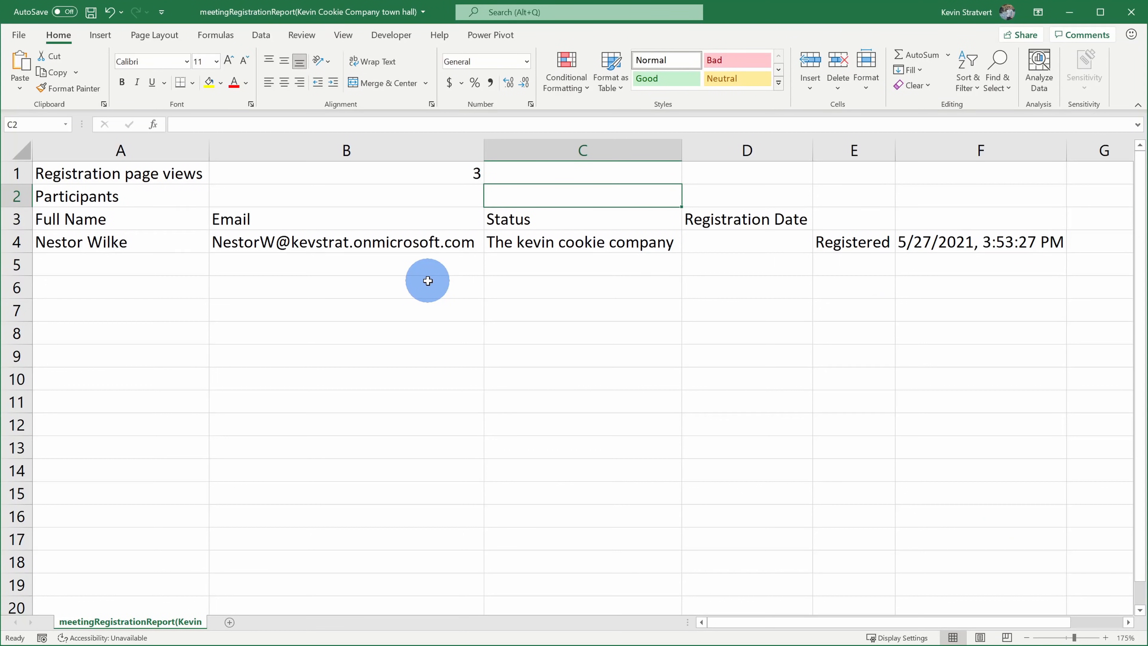
{"action": "mouse_move", "coordinate": [402, 302]}
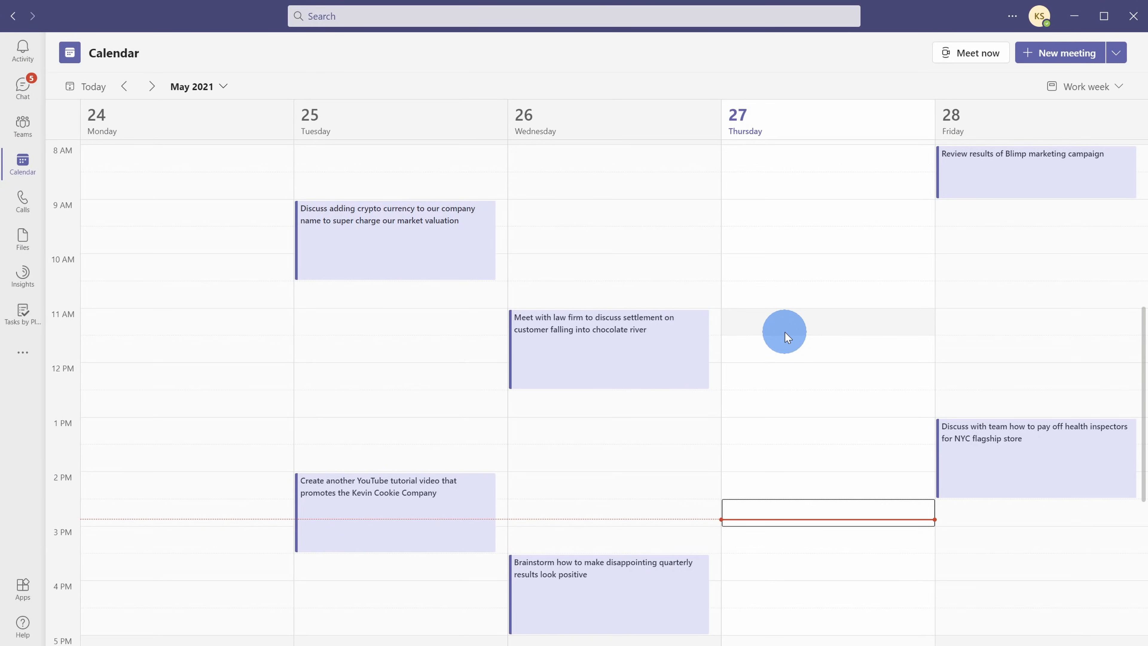
{"action": "mouse_move", "coordinate": [786, 344]}
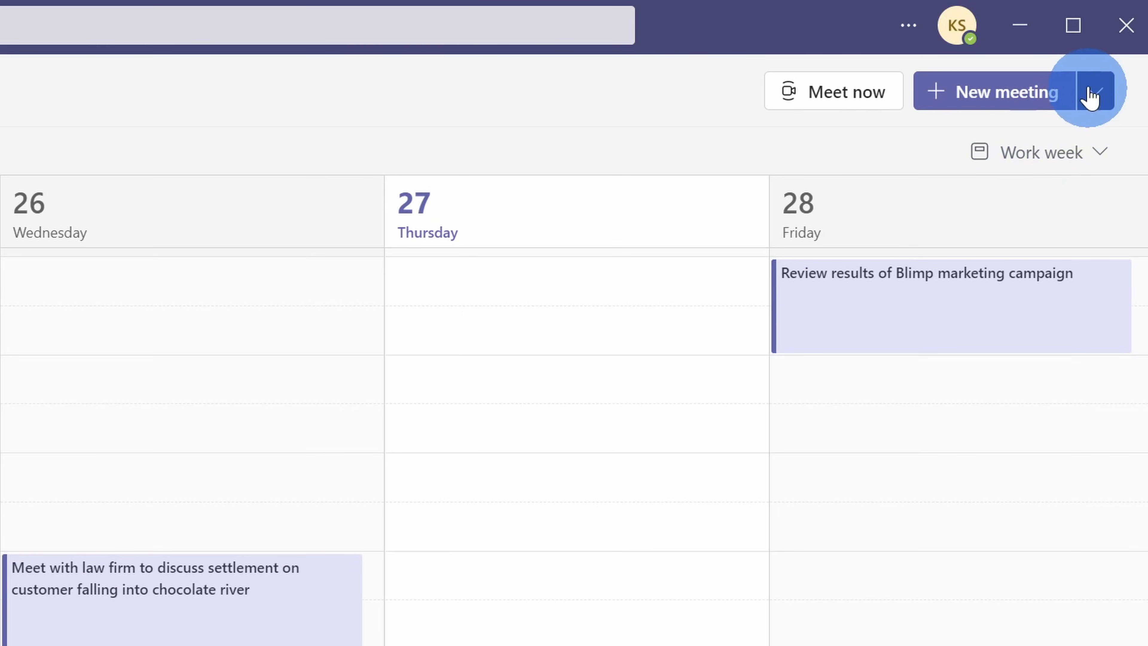
- Show the New meeting options: Schedule meeting, Webinar and Live event
{"action": "left_click", "coordinate": [1094, 90]}
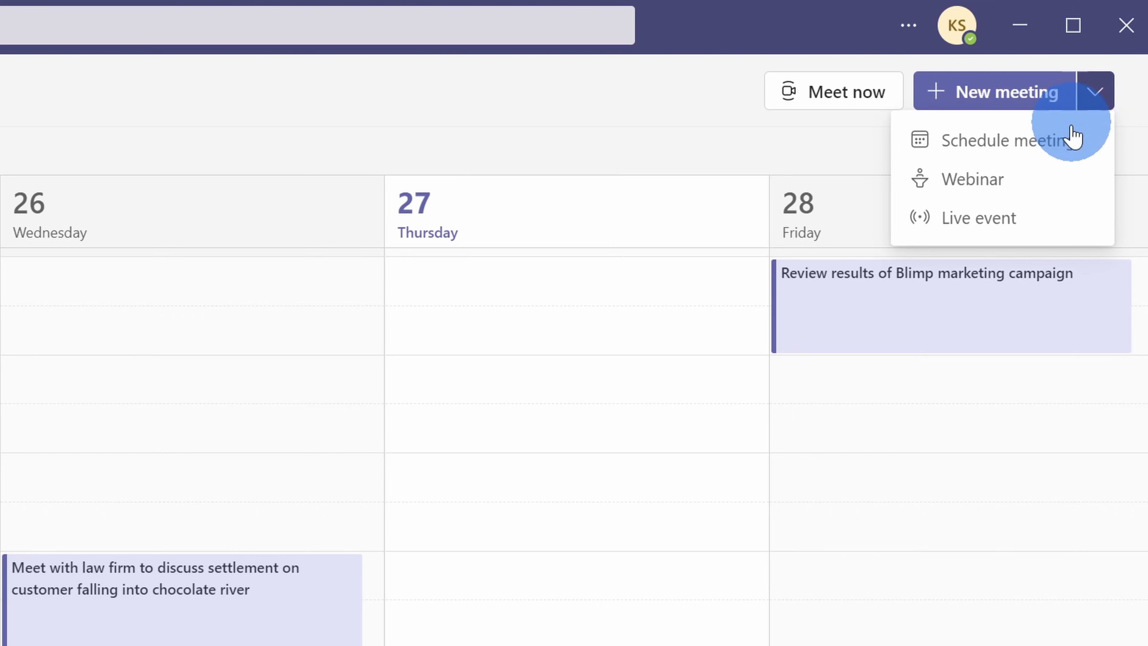
{"action": "mouse_move", "coordinate": [1035, 190]}
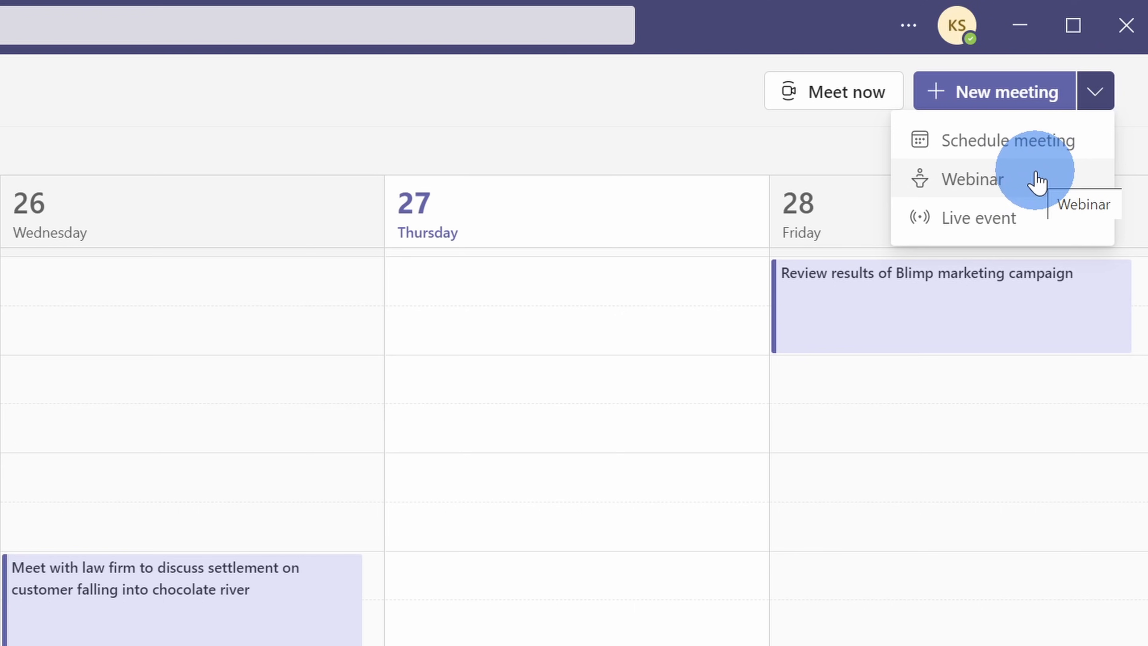
{"action": "mouse_move", "coordinate": [1063, 153]}
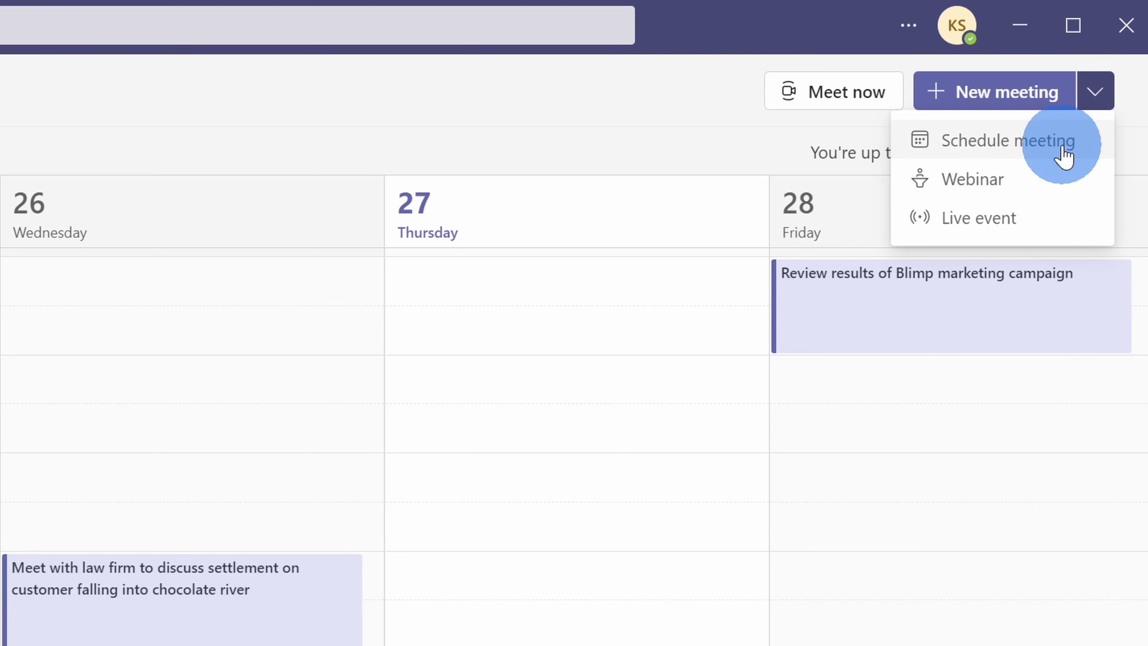
{"action": "mouse_move", "coordinate": [1032, 146]}
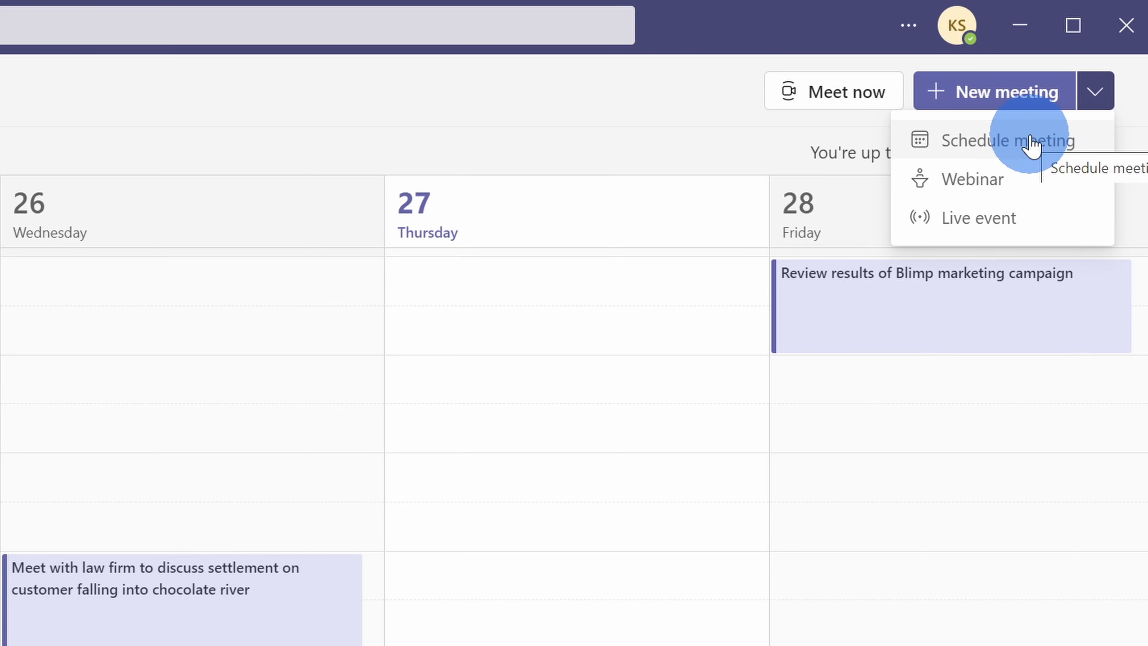
{"action": "mouse_move", "coordinate": [1026, 163]}
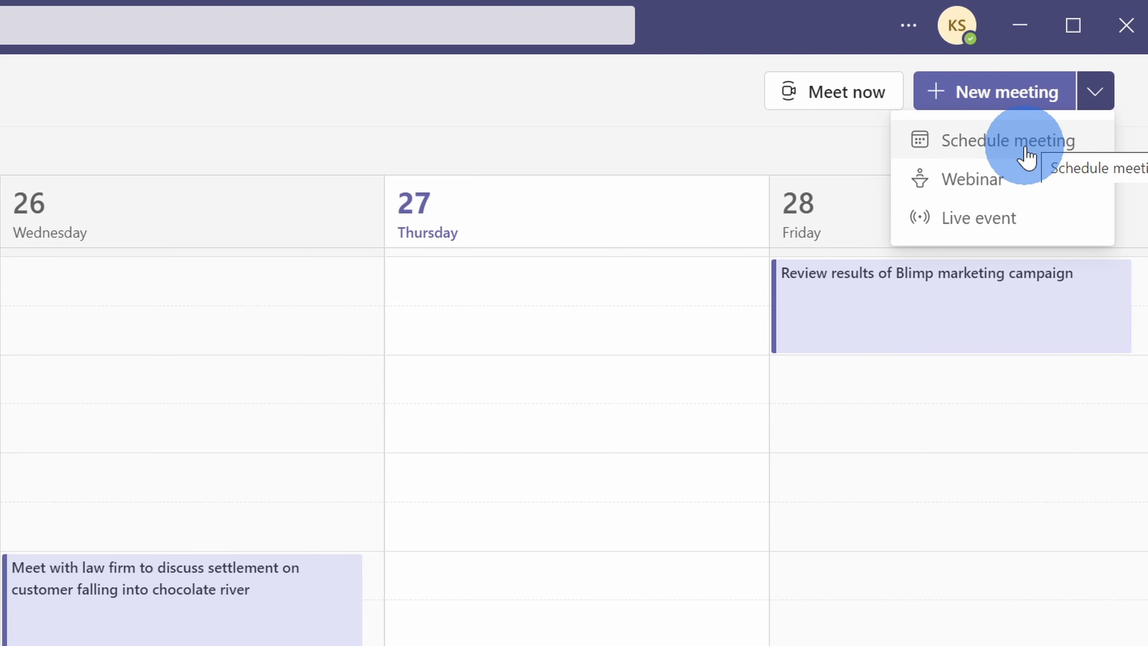
{"action": "mouse_move", "coordinate": [1028, 161]}
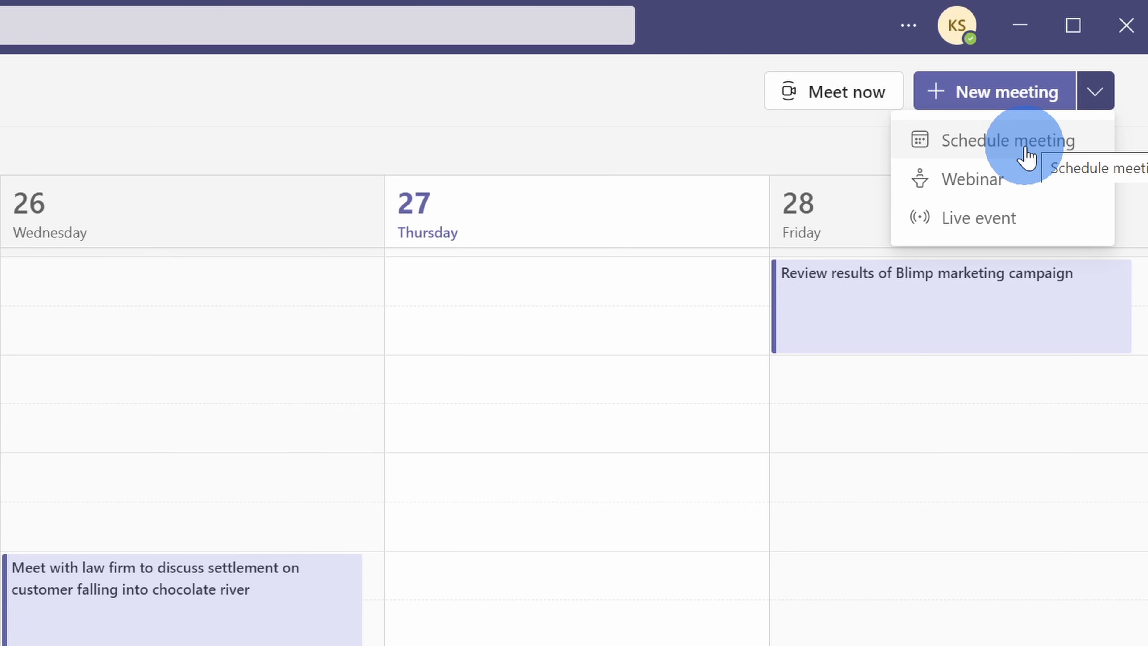
{"action": "mouse_move", "coordinate": [1049, 229]}
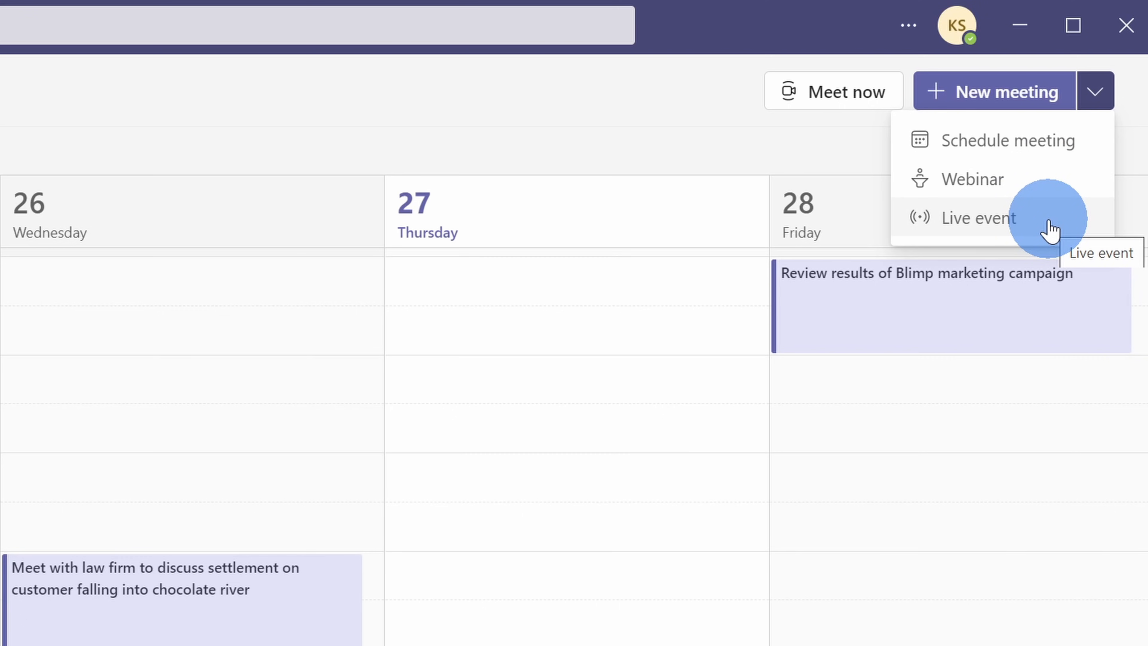
{"action": "mouse_move", "coordinate": [1051, 218]}
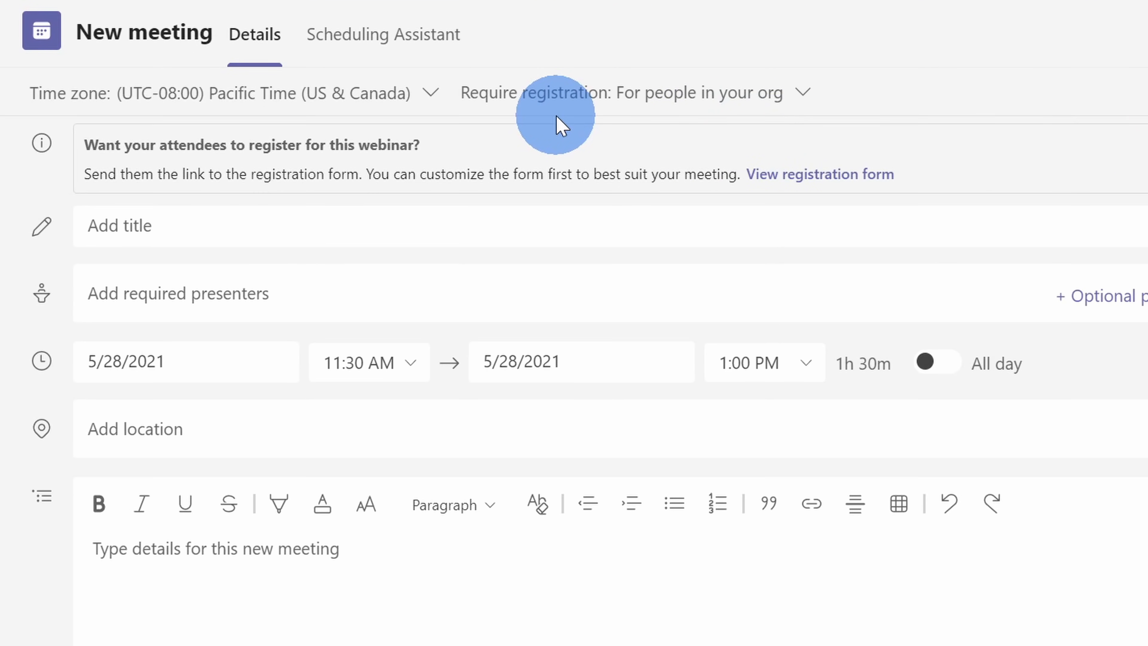
{"action": "mouse_move", "coordinate": [591, 92]}
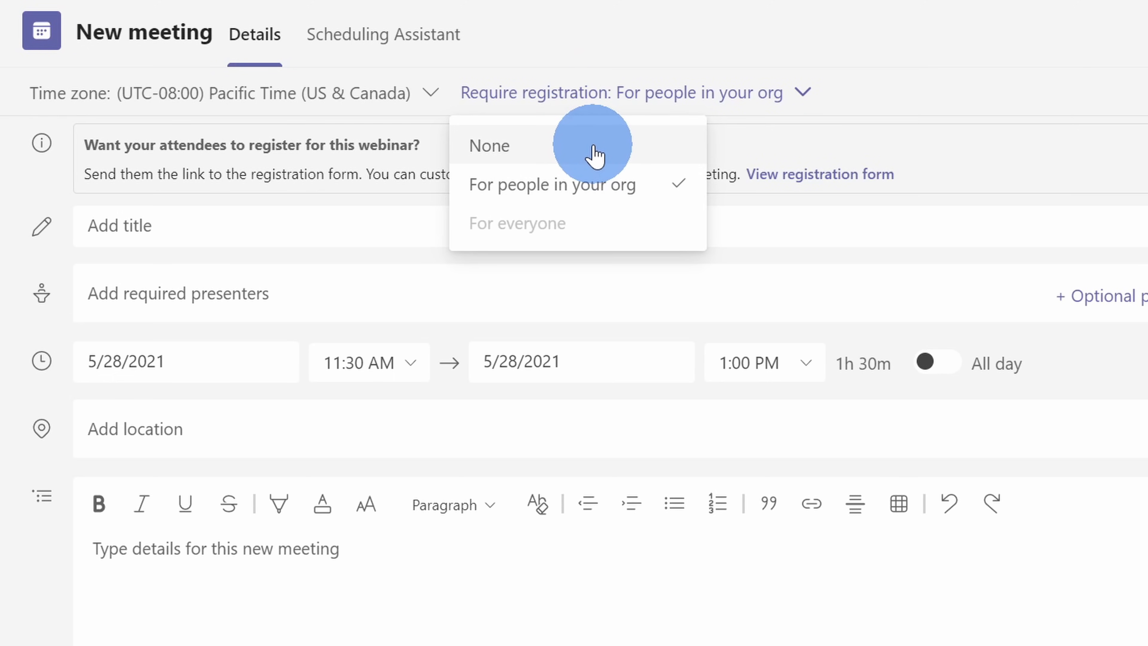
{"action": "mouse_move", "coordinate": [542, 236]}
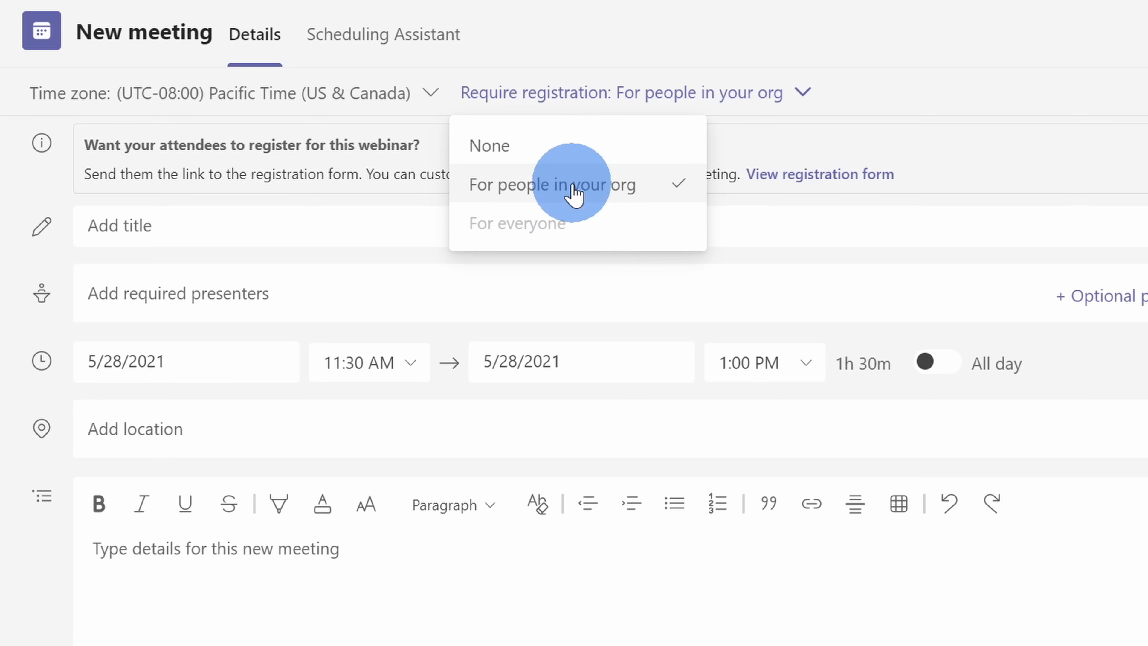
{"action": "mouse_move", "coordinate": [617, 193]}
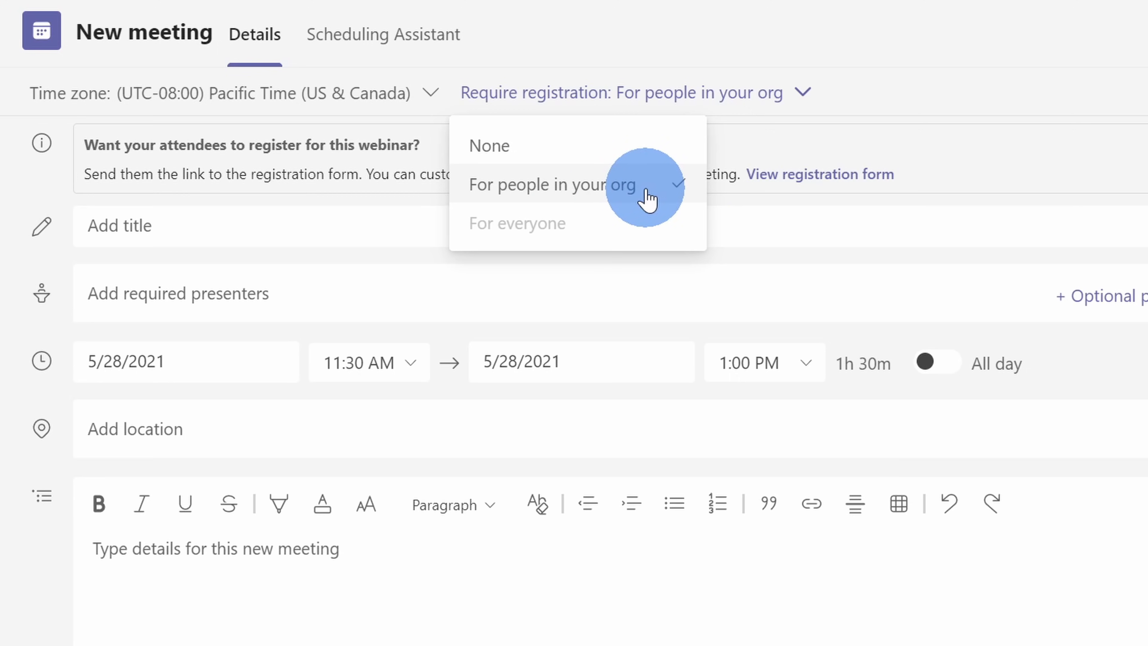
- Keep webinar registration required for people in your org
{"action": "left_click", "coordinate": [551, 184]}
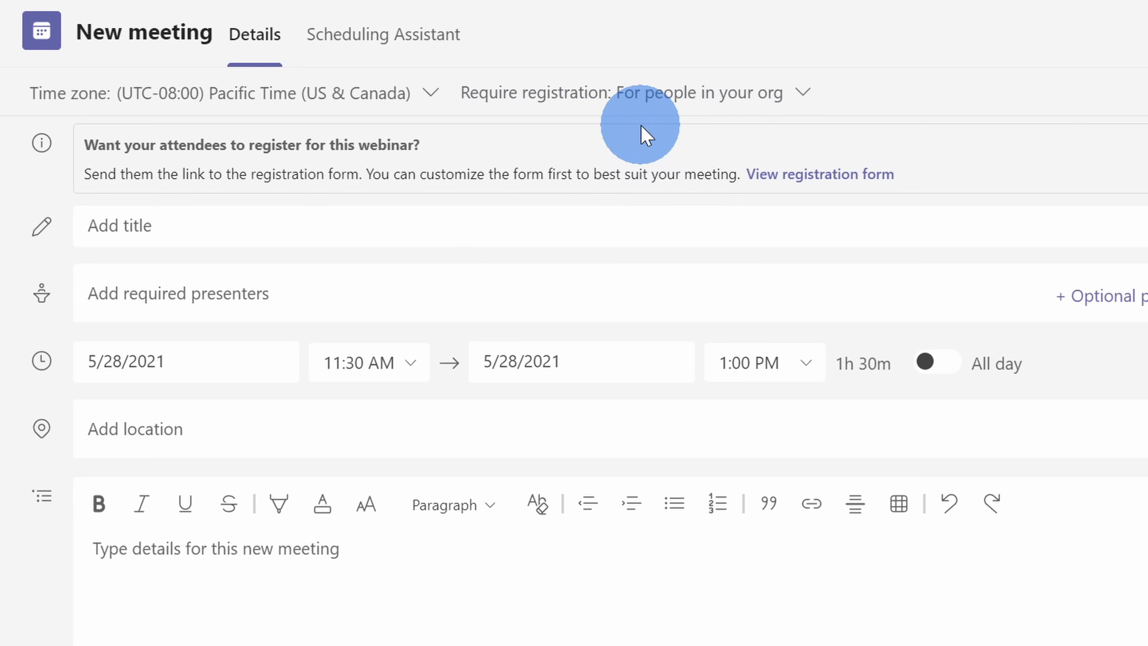
{"action": "mouse_move", "coordinate": [449, 163]}
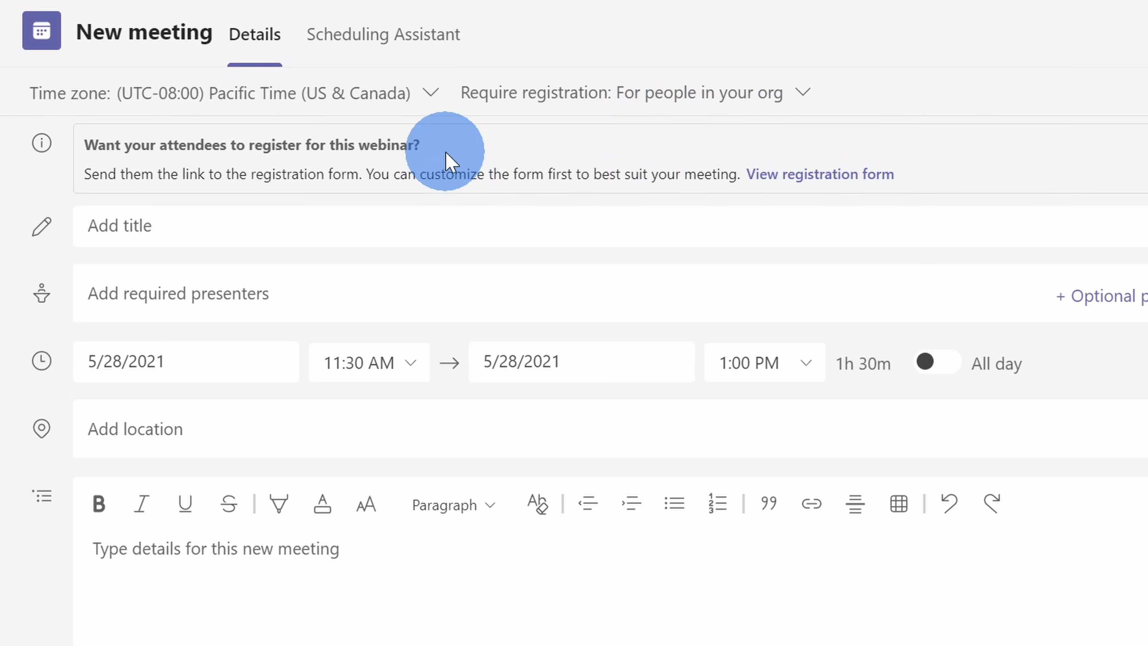
{"action": "mouse_move", "coordinate": [918, 156]}
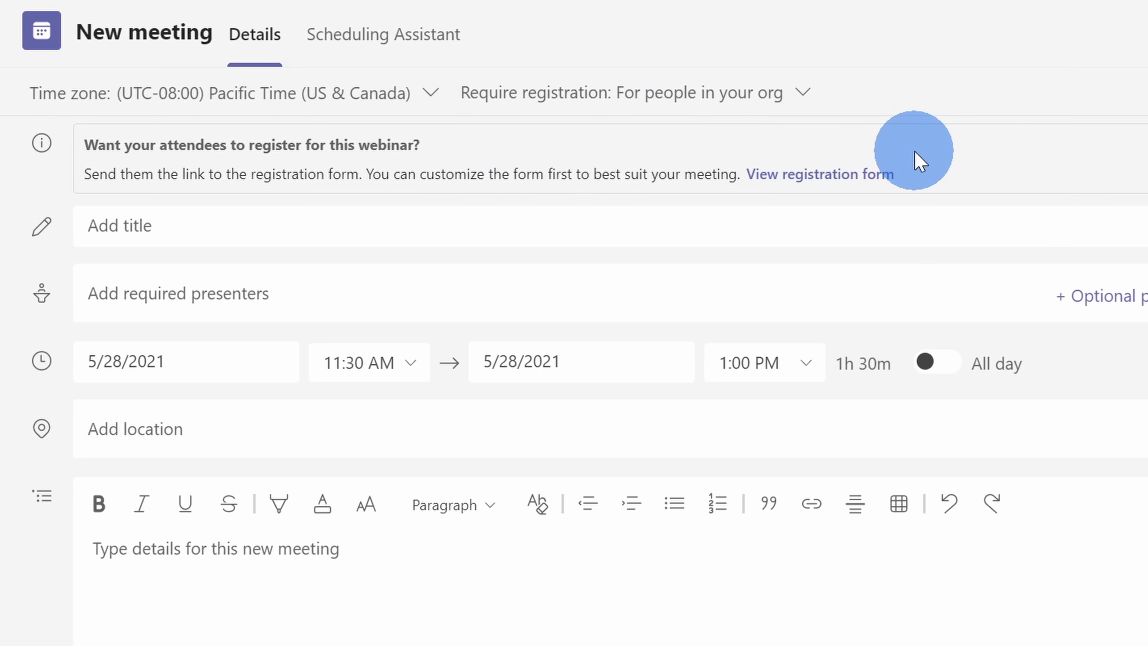
{"action": "mouse_move", "coordinate": [916, 198]}
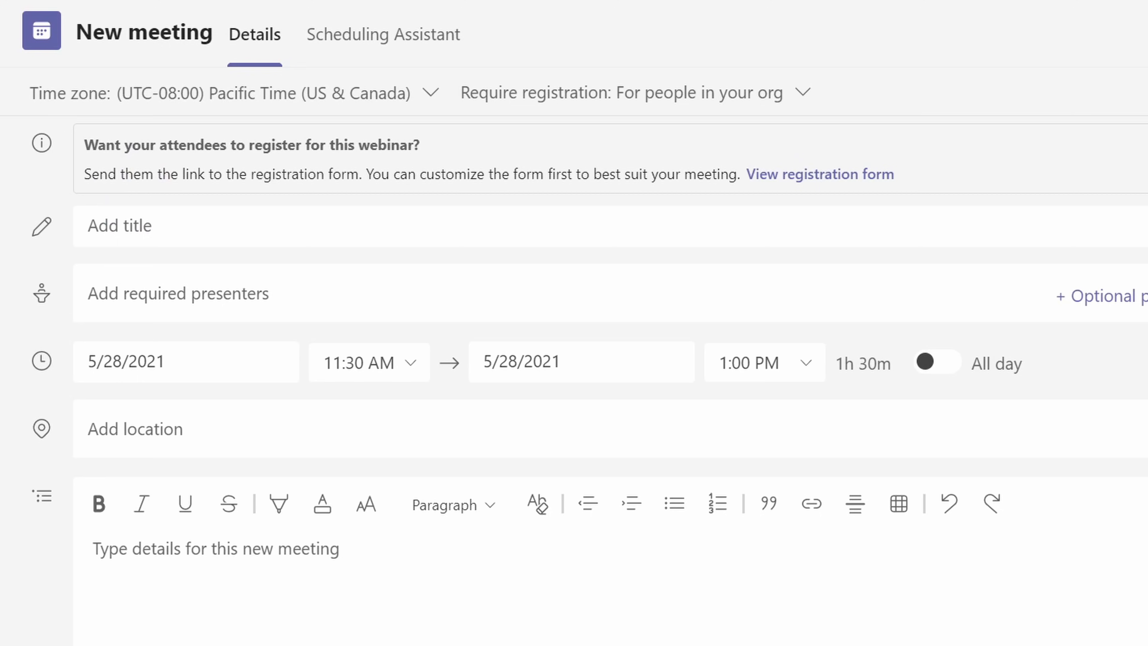
- Title the webinar 'Kevin Cookie Company town hall' and add Patti as required presenter
{"action": "type", "text": "Kevin Cookie Company town hall"}
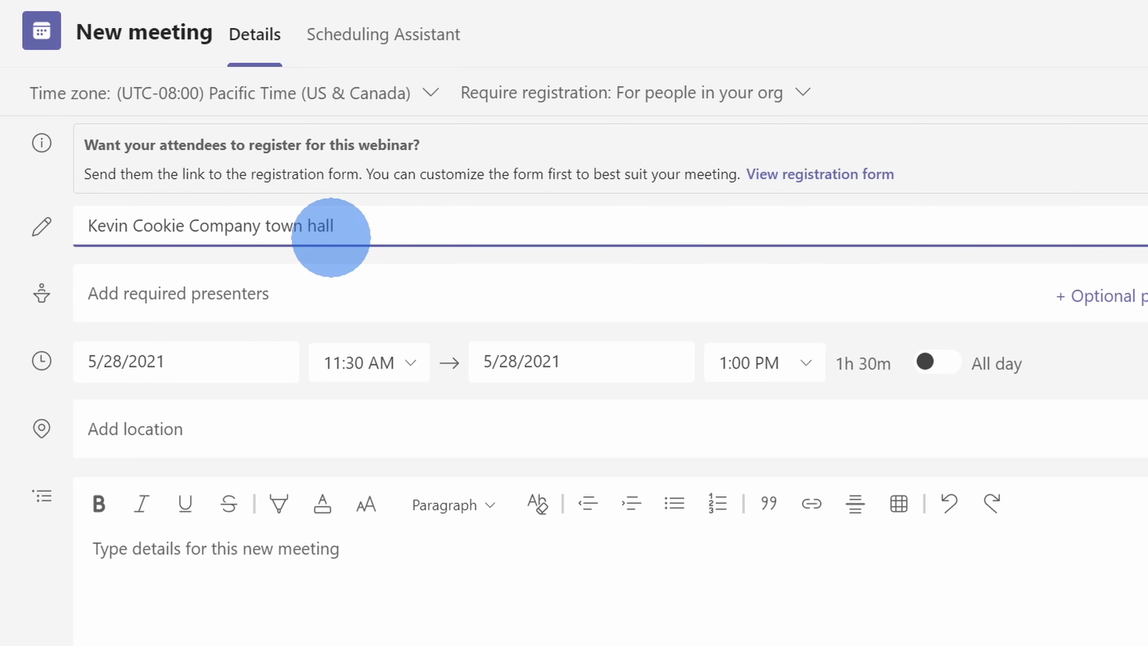
{"action": "left_click", "coordinate": [201, 295]}
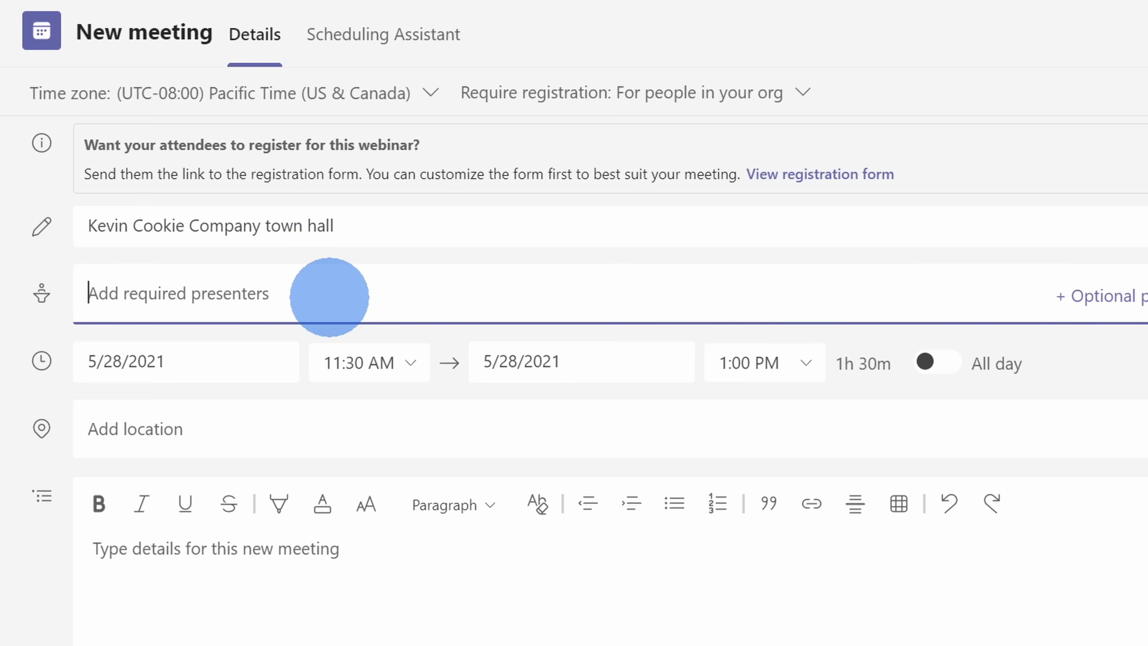
{"action": "type", "text": "patti"}
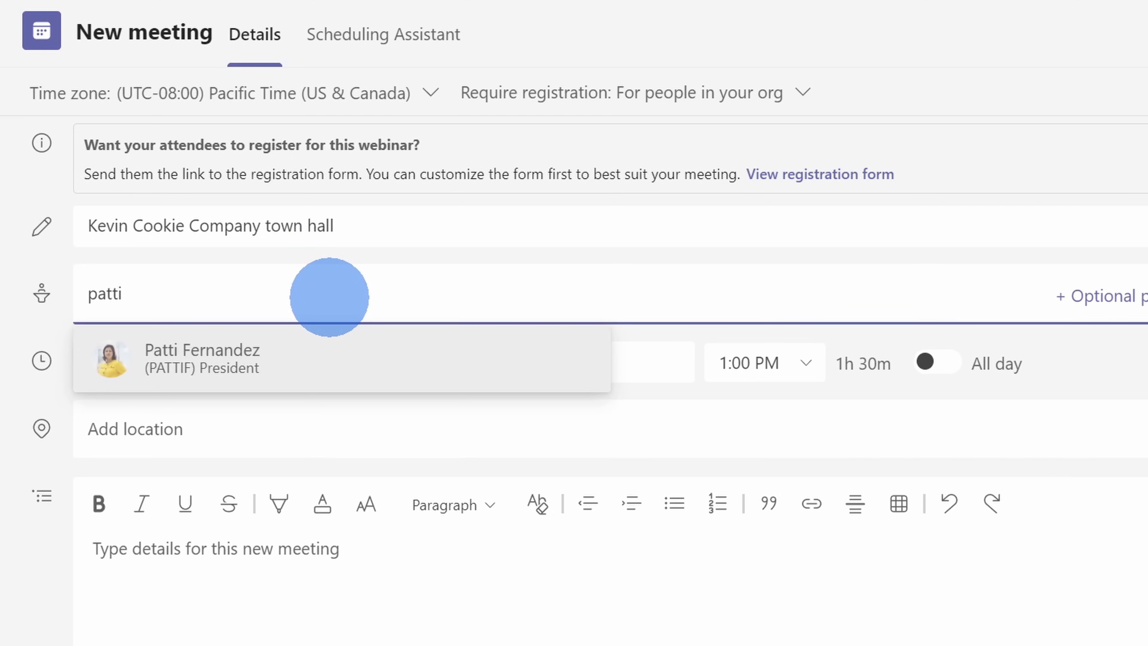
{"action": "left_click", "coordinate": [201, 359]}
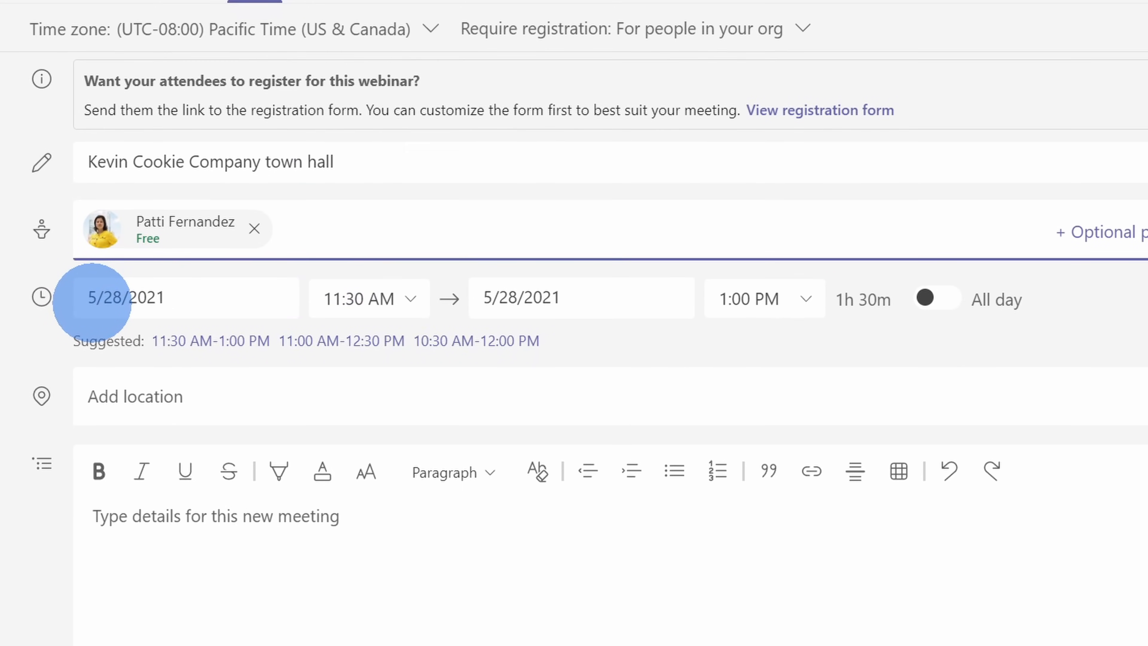
{"action": "mouse_move", "coordinate": [805, 304]}
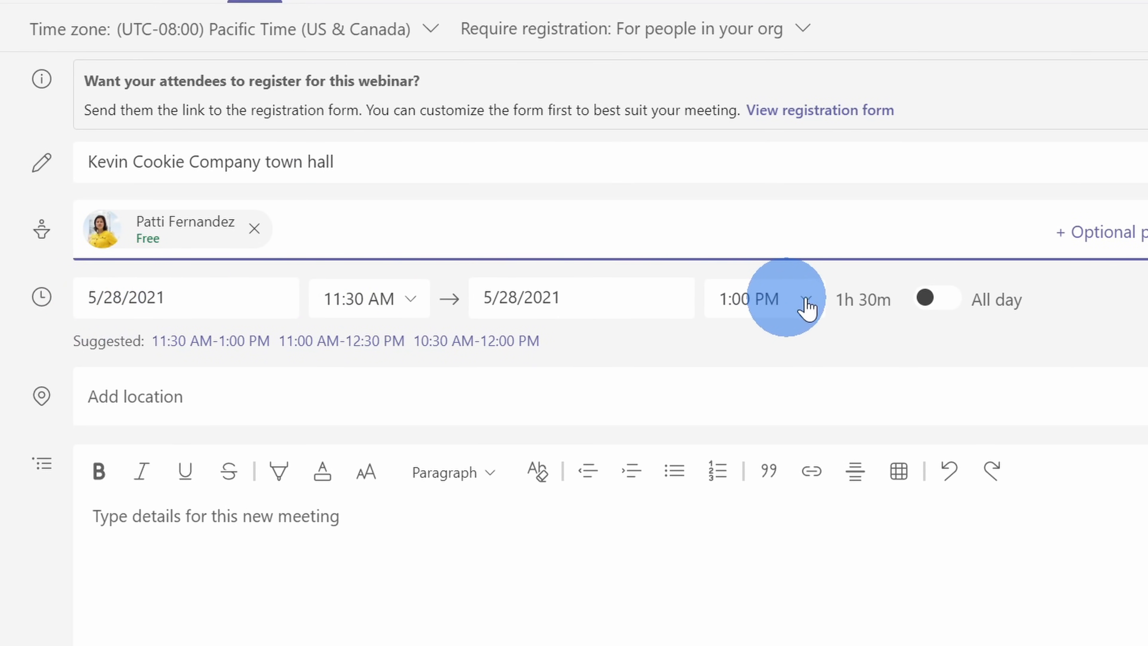
{"action": "mouse_move", "coordinate": [967, 305]}
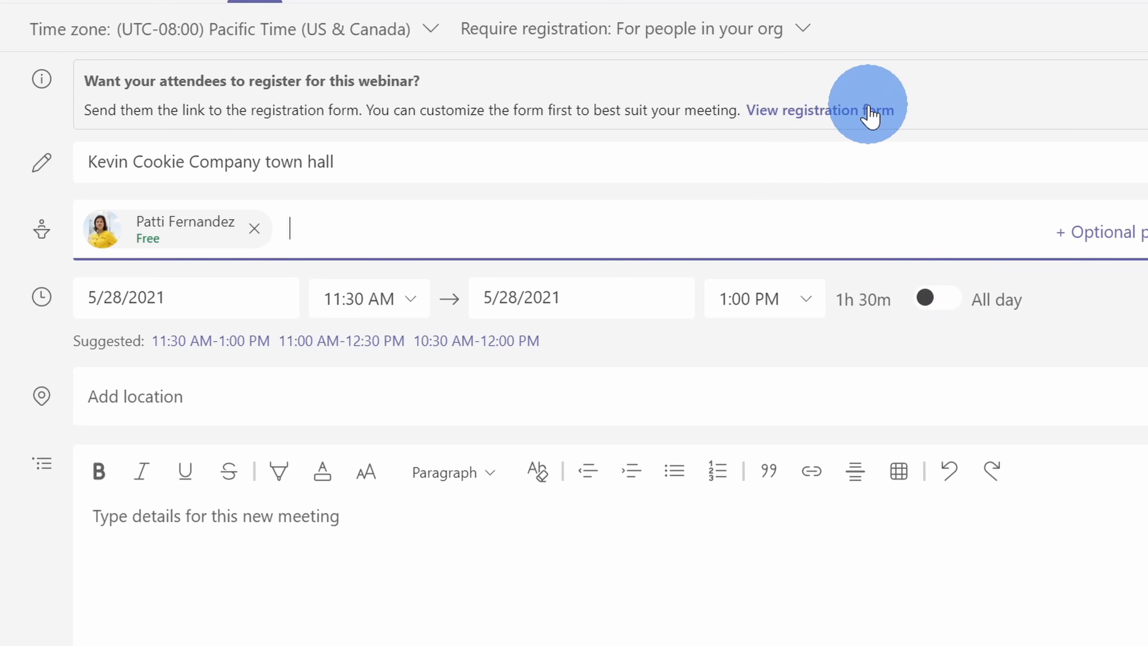
{"action": "mouse_move", "coordinate": [332, 302]}
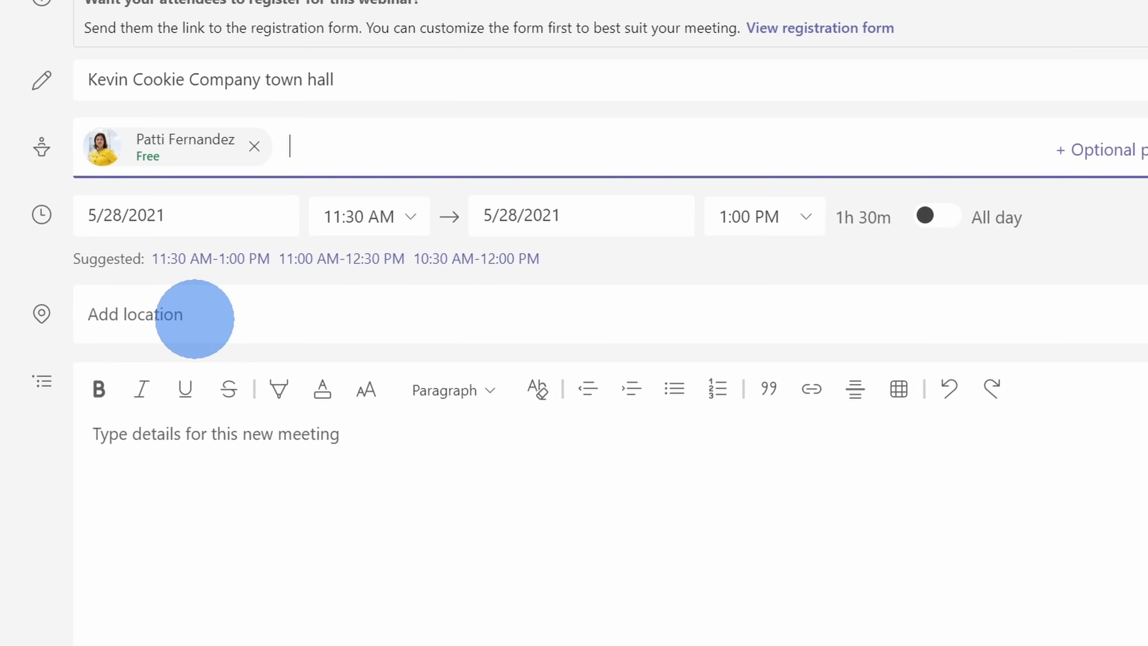
- Describe it as another monthly town hall answering questions from employees
{"action": "scroll", "scroll_direction": "down", "scroll_amount": 3}
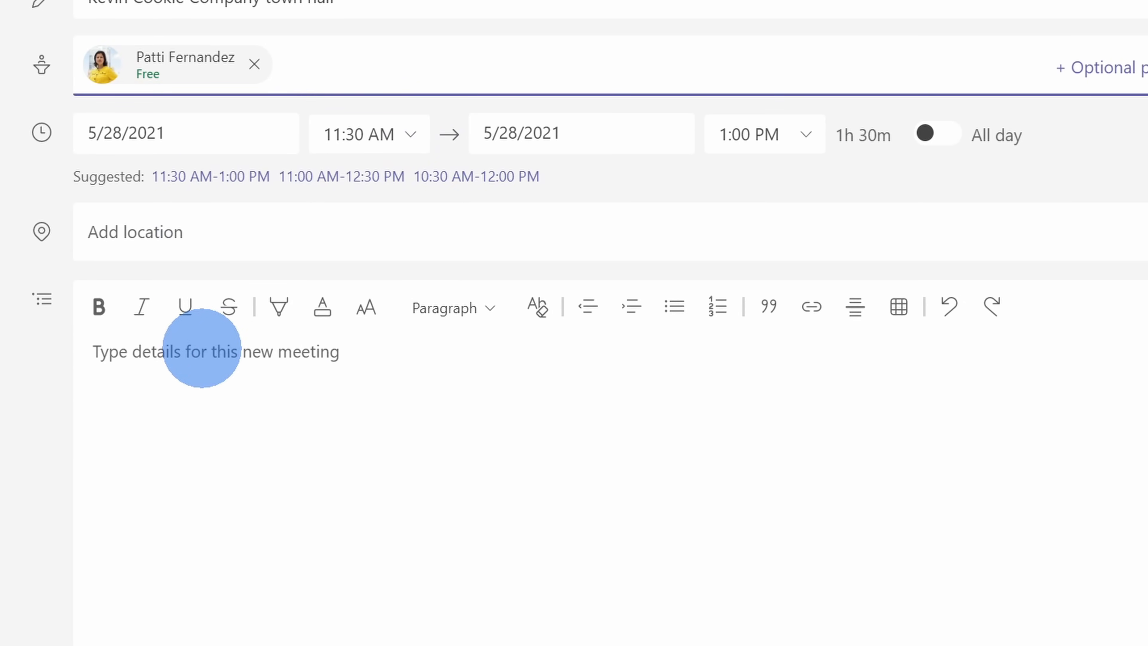
{"action": "type", "text": "Another monthly town hall where we answer questions from employees."}
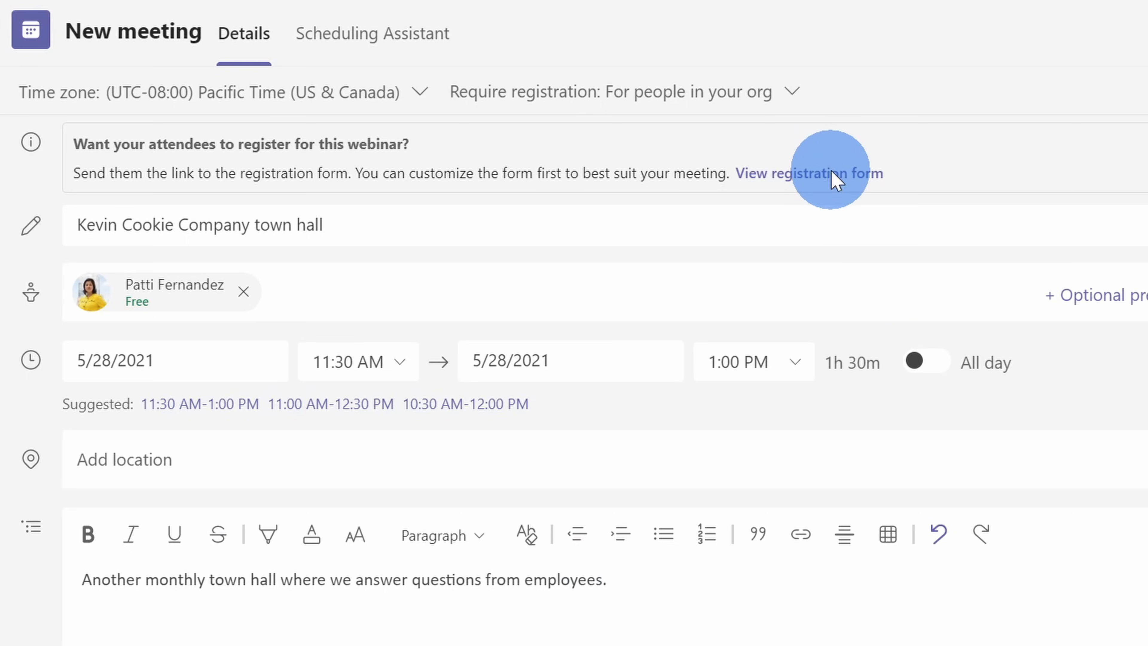
{"action": "left_click", "coordinate": [816, 173]}
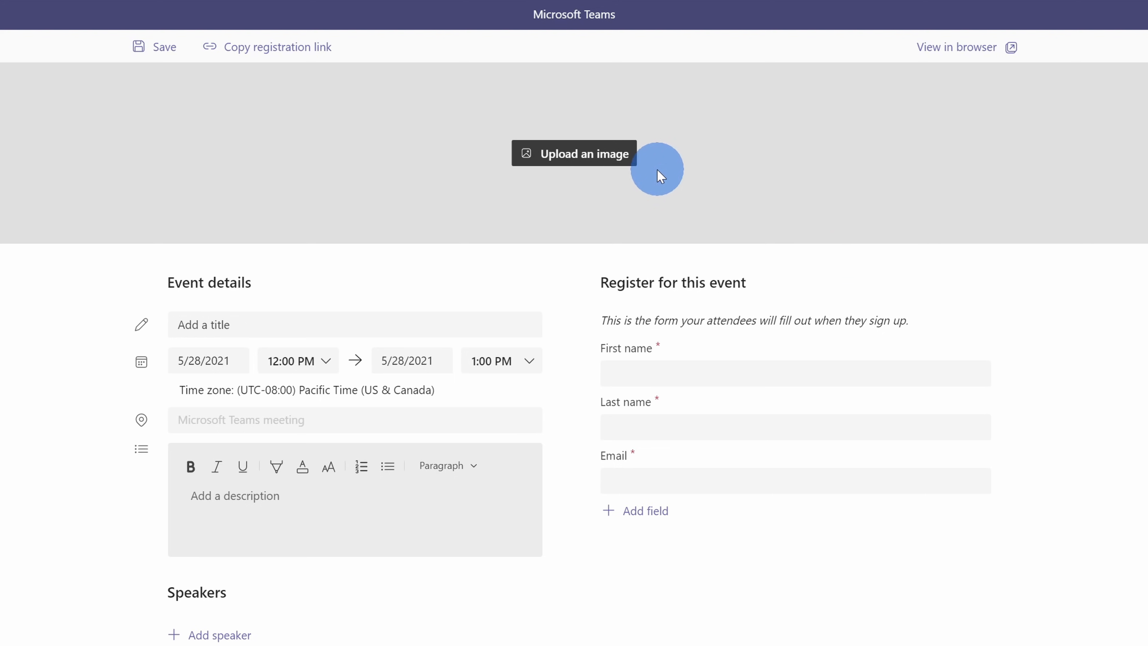
{"action": "mouse_move", "coordinate": [582, 170]}
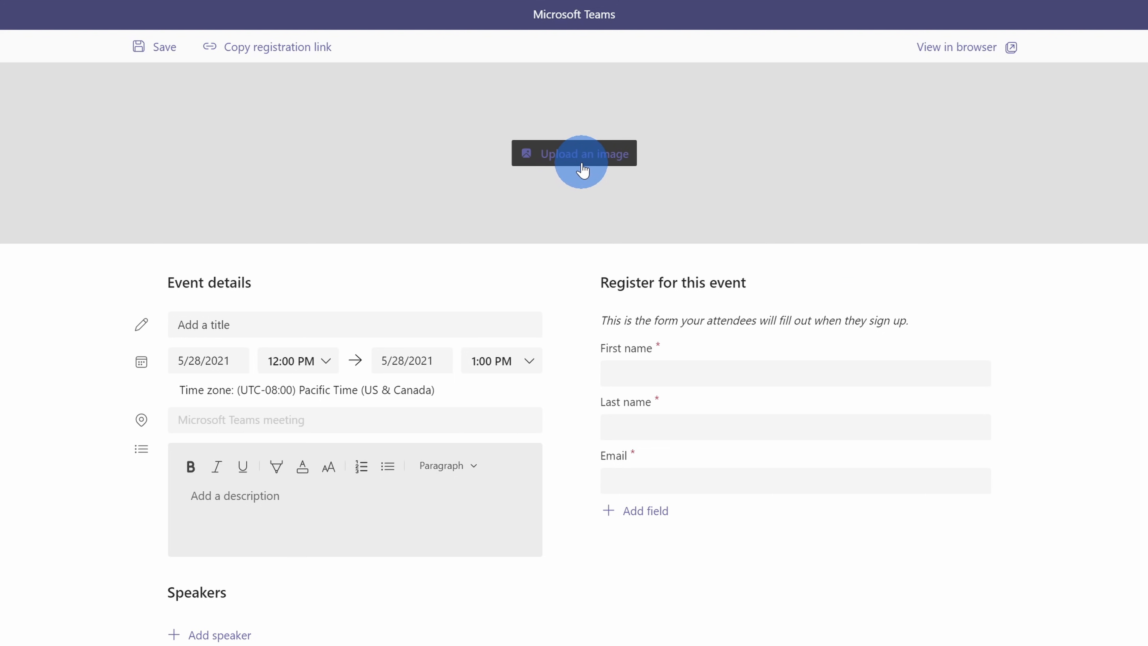
{"action": "mouse_move", "coordinate": [598, 169]}
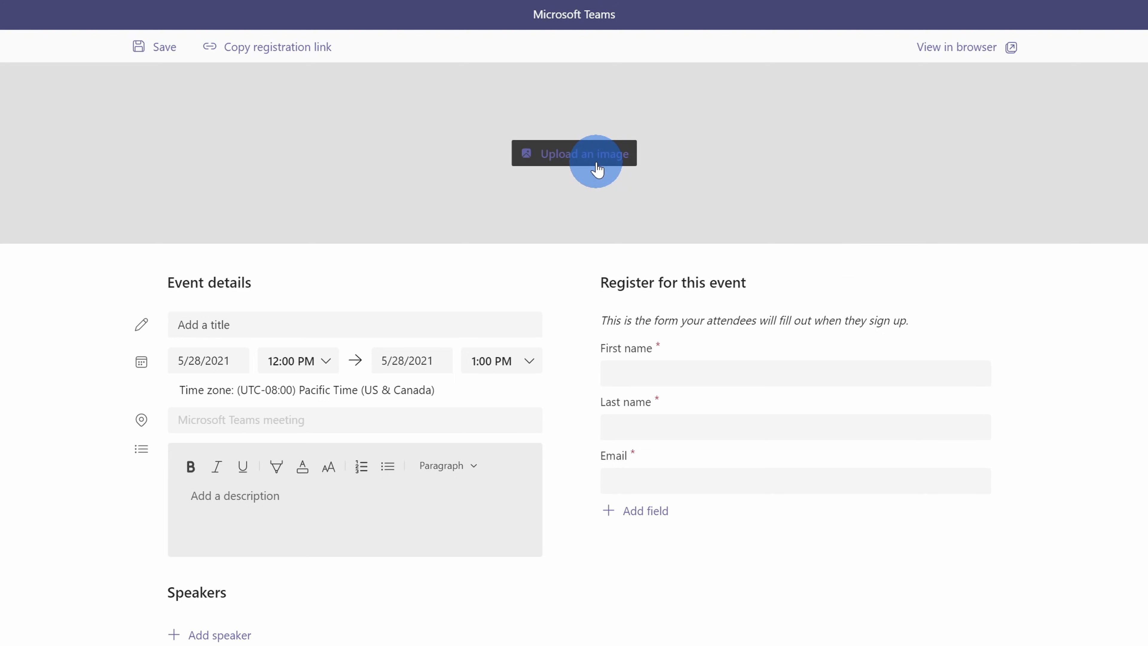
{"action": "mouse_move", "coordinate": [124, 637]}
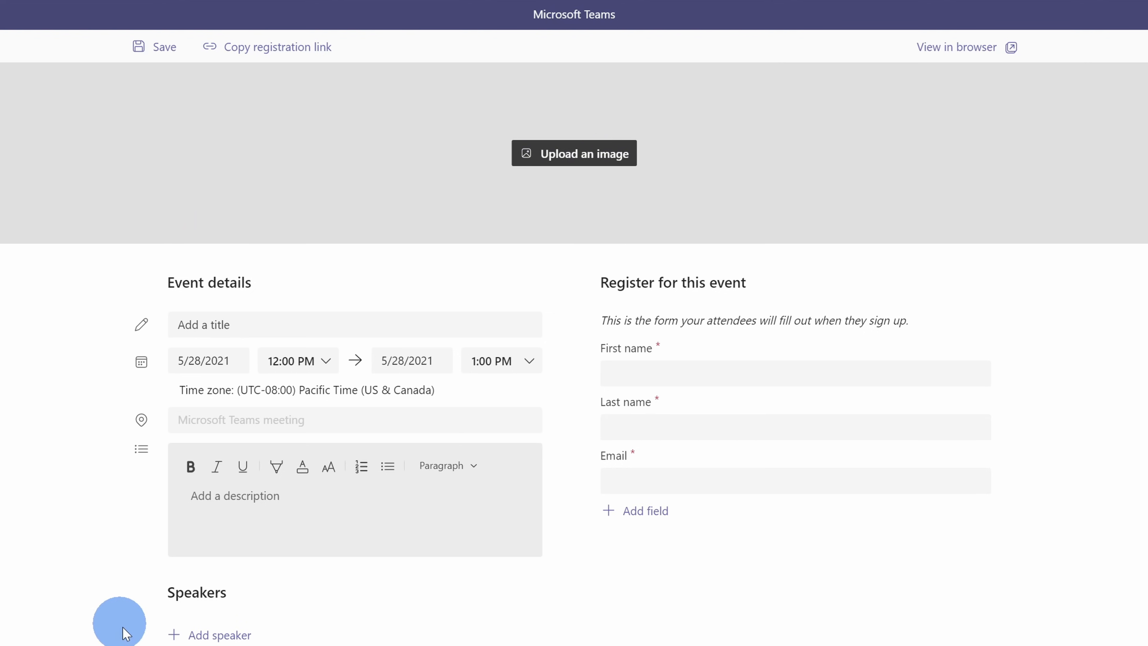
{"action": "mouse_move", "coordinate": [1053, 567]}
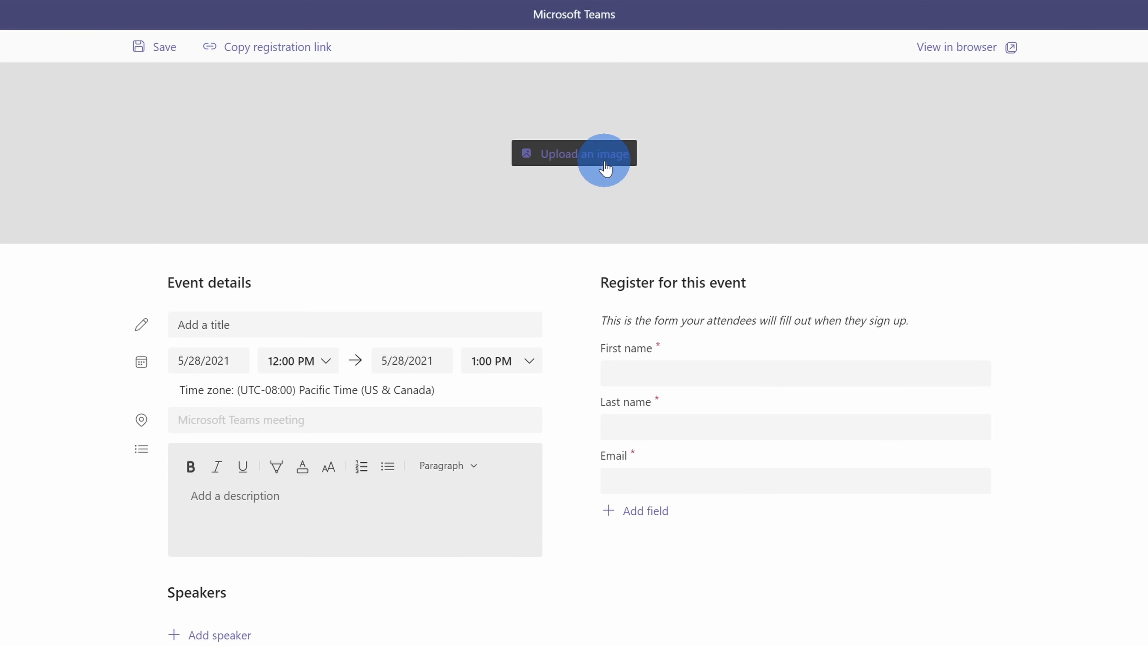
- Upload the Kevin Cookie Company banner as the background image, zoomed out to fit the frame
{"action": "left_click", "coordinate": [586, 154]}
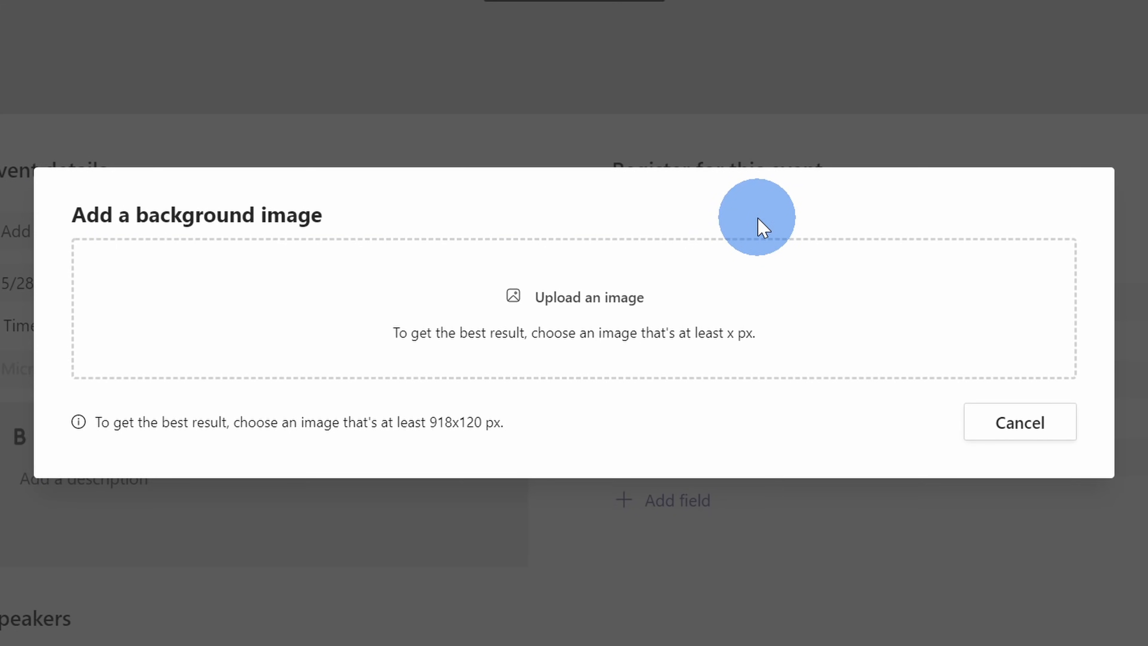
{"action": "mouse_move", "coordinate": [442, 386]}
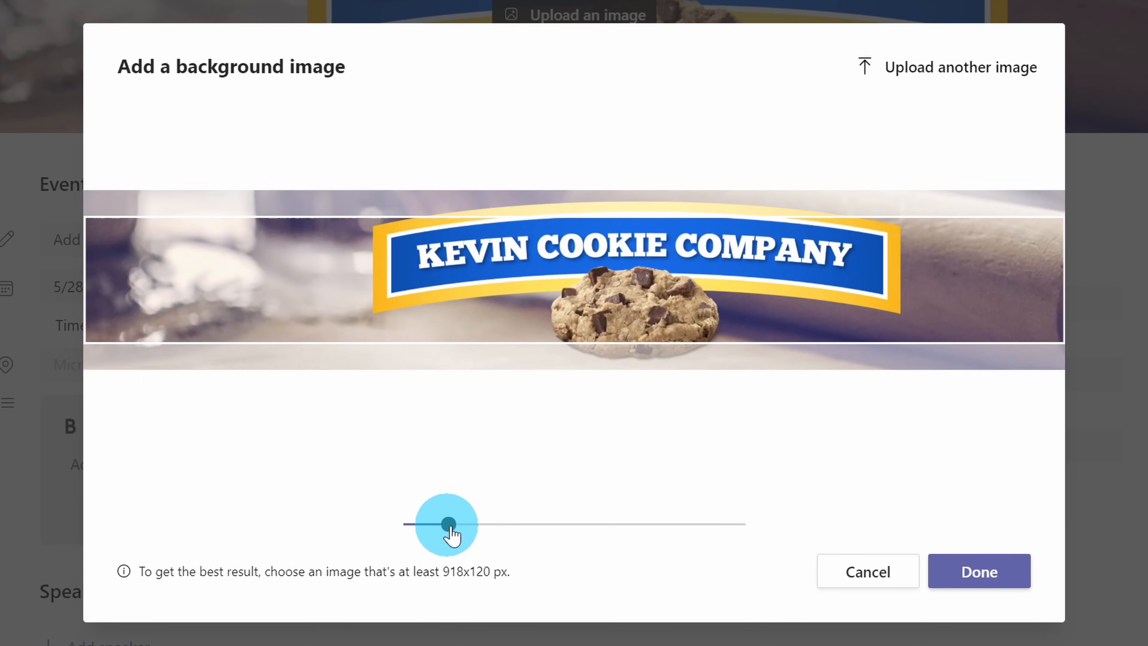
{"action": "left_click_drag", "start_coordinate": [447, 525], "coordinate": [402, 525]}
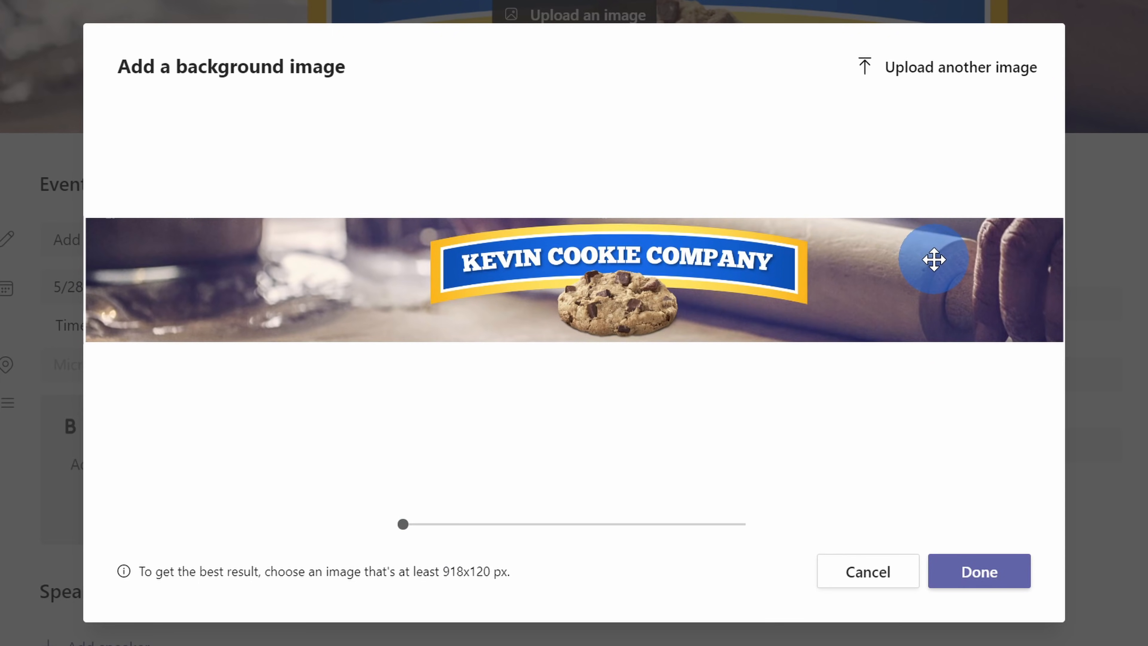
{"action": "left_click", "coordinate": [980, 571]}
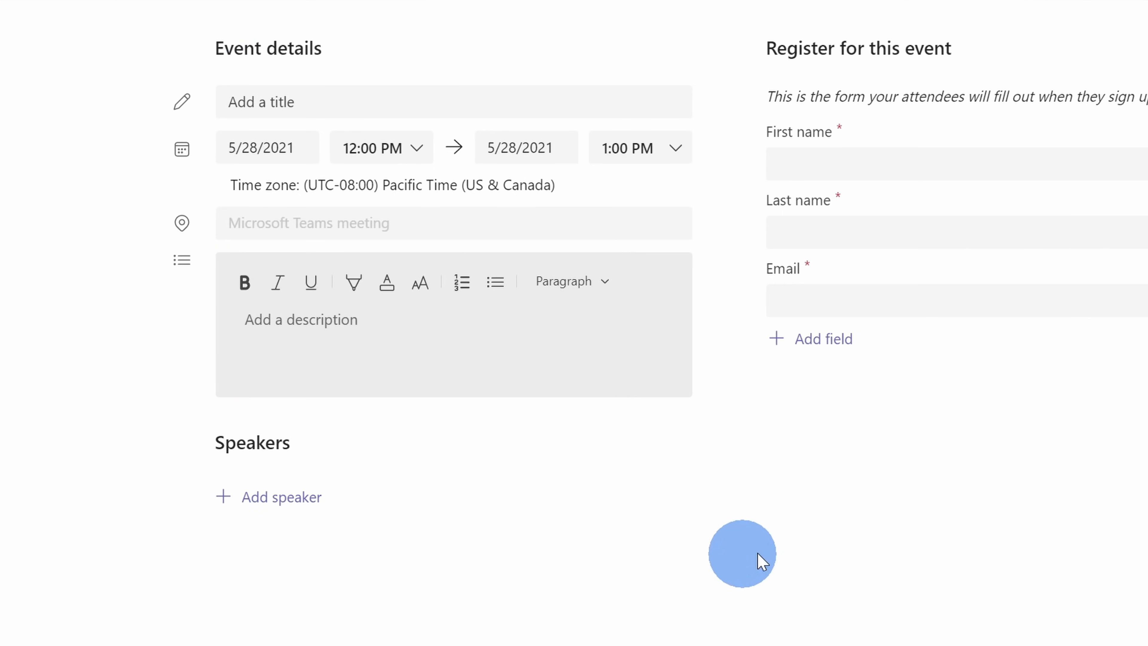
{"action": "mouse_move", "coordinate": [202, 33]}
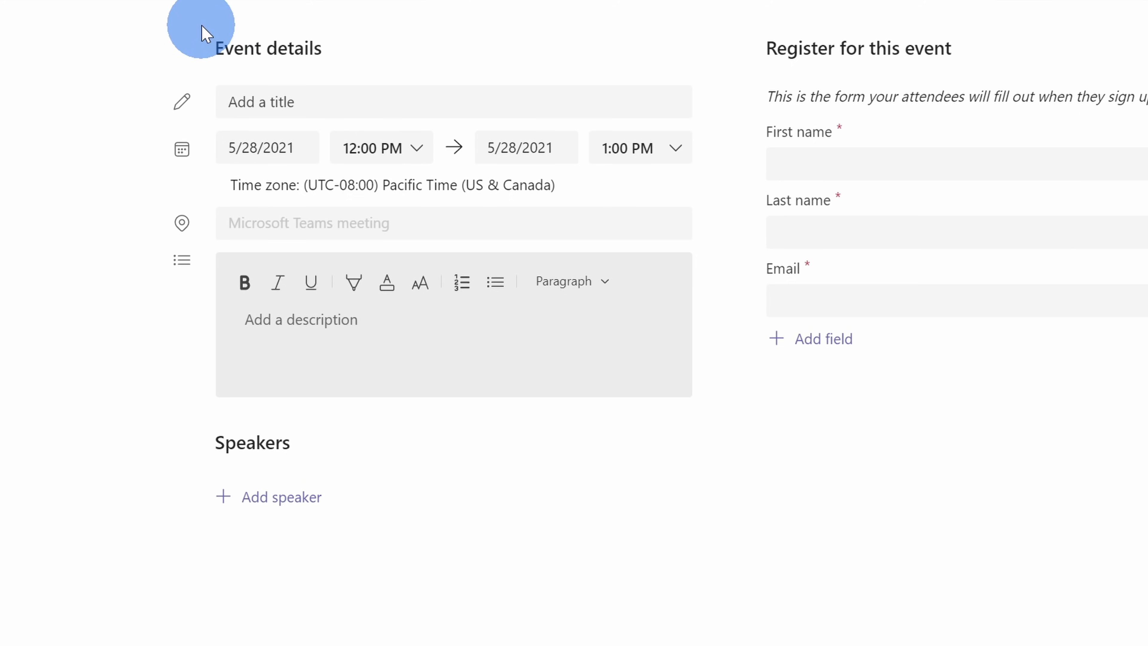
{"action": "mouse_move", "coordinate": [326, 467]}
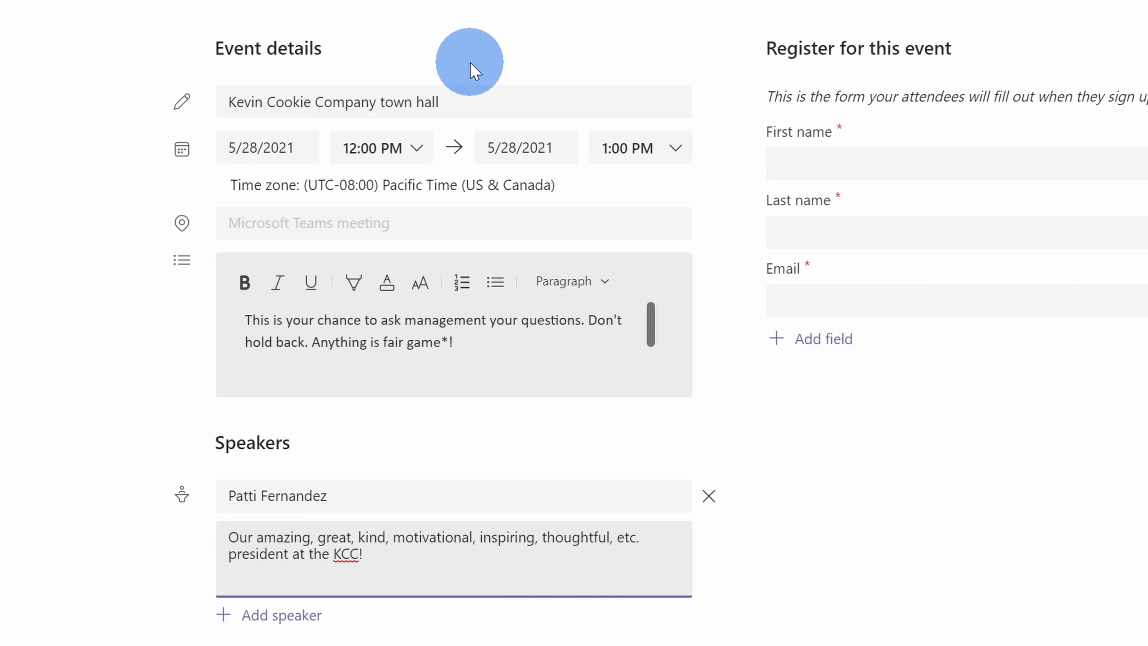
{"action": "mouse_move", "coordinate": [469, 52]}
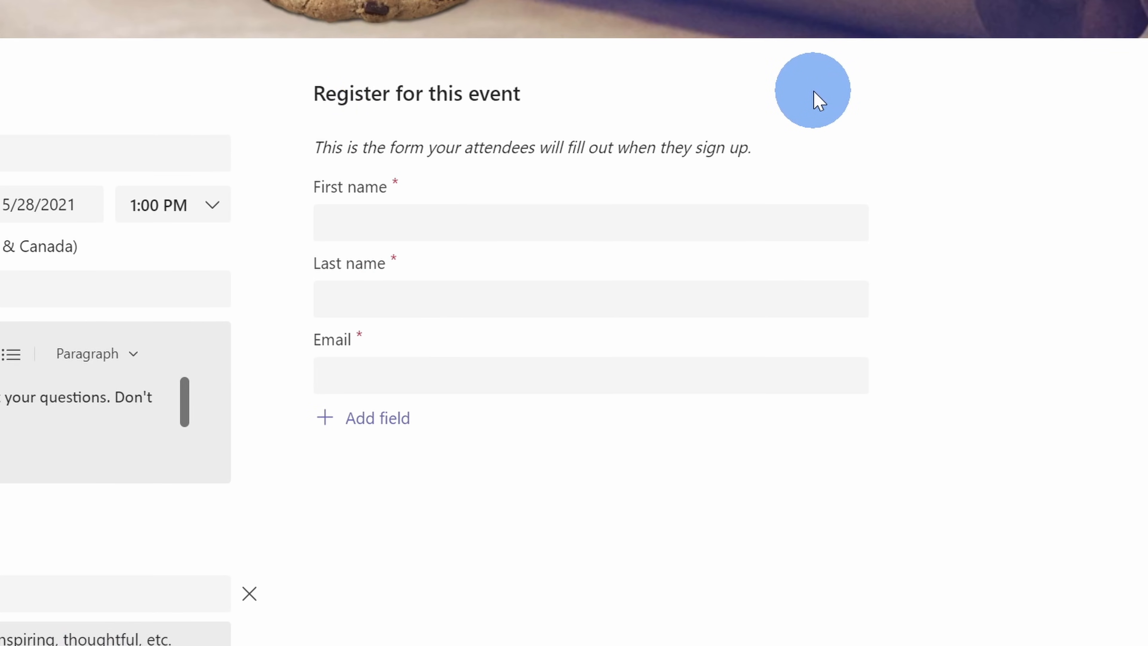
{"action": "mouse_move", "coordinate": [302, 280]}
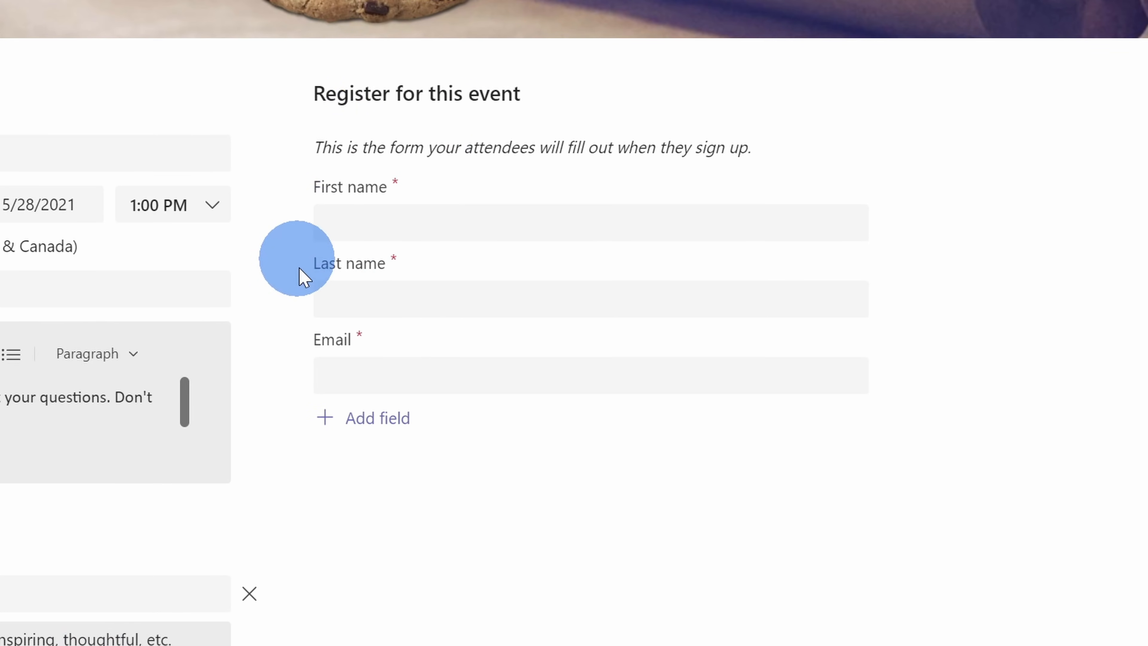
- Add a required custom question, 'What is your favorite cookie company?', to the registration form
{"action": "left_click", "coordinate": [377, 418]}
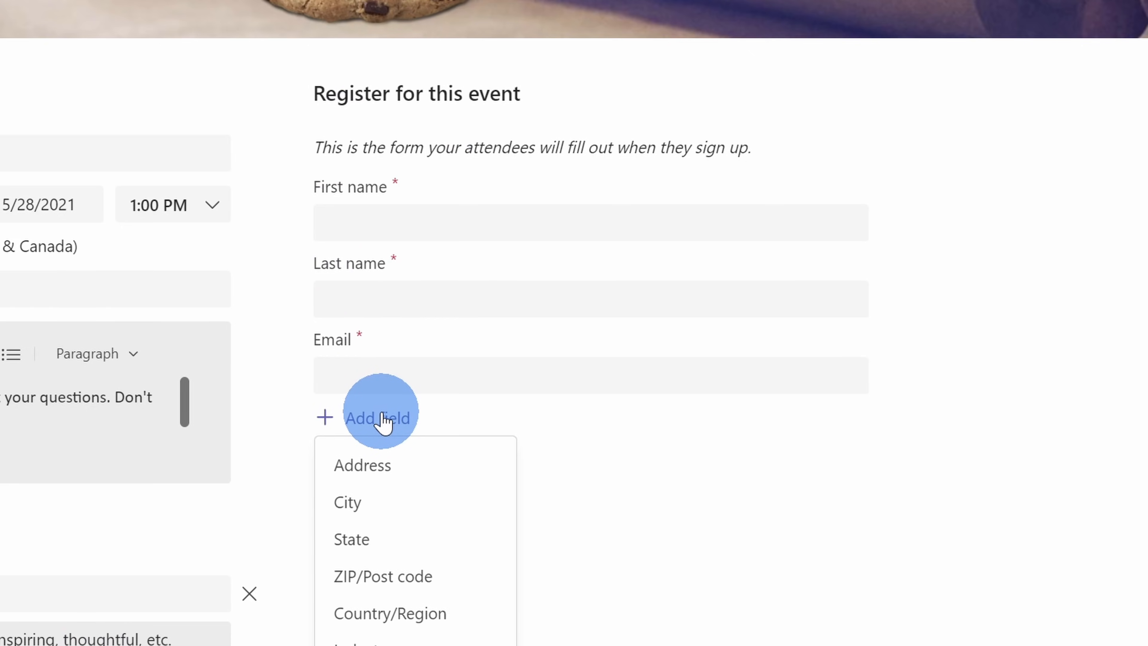
{"action": "scroll", "scroll_direction": "down", "scroll_amount": 3}
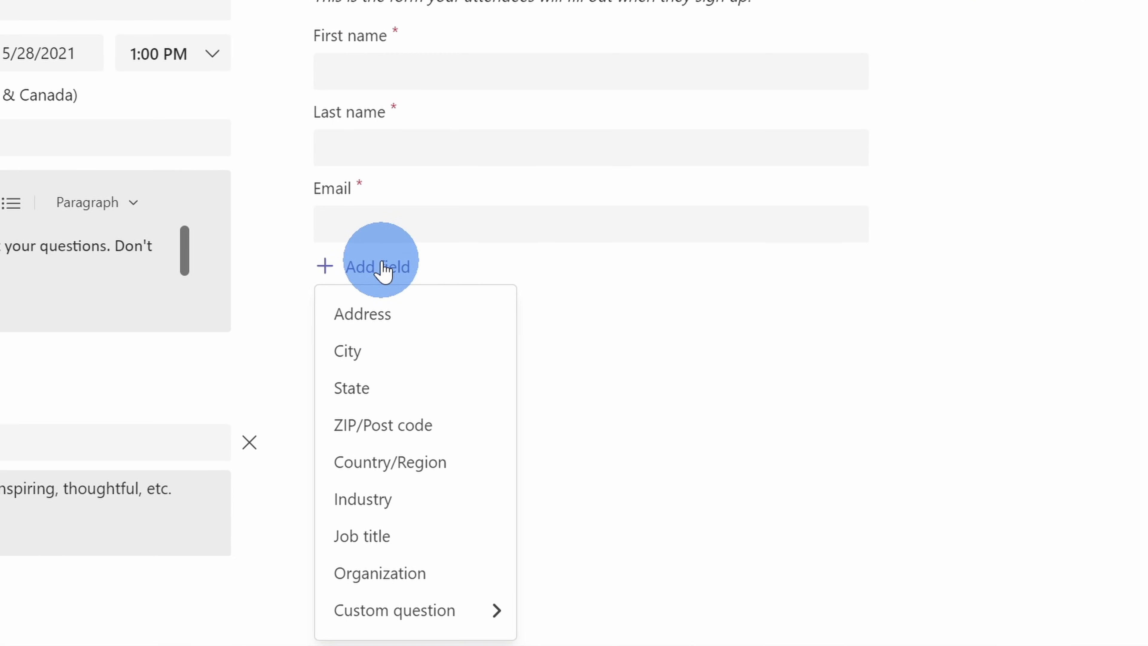
{"action": "mouse_move", "coordinate": [390, 516]}
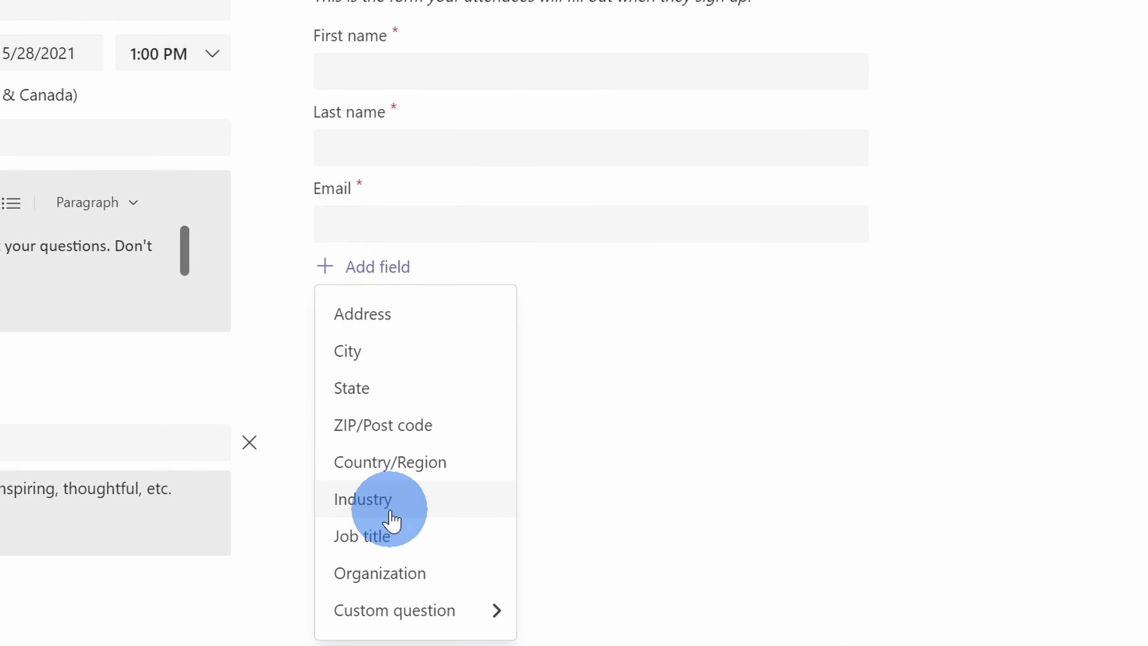
{"action": "left_click", "coordinate": [423, 610]}
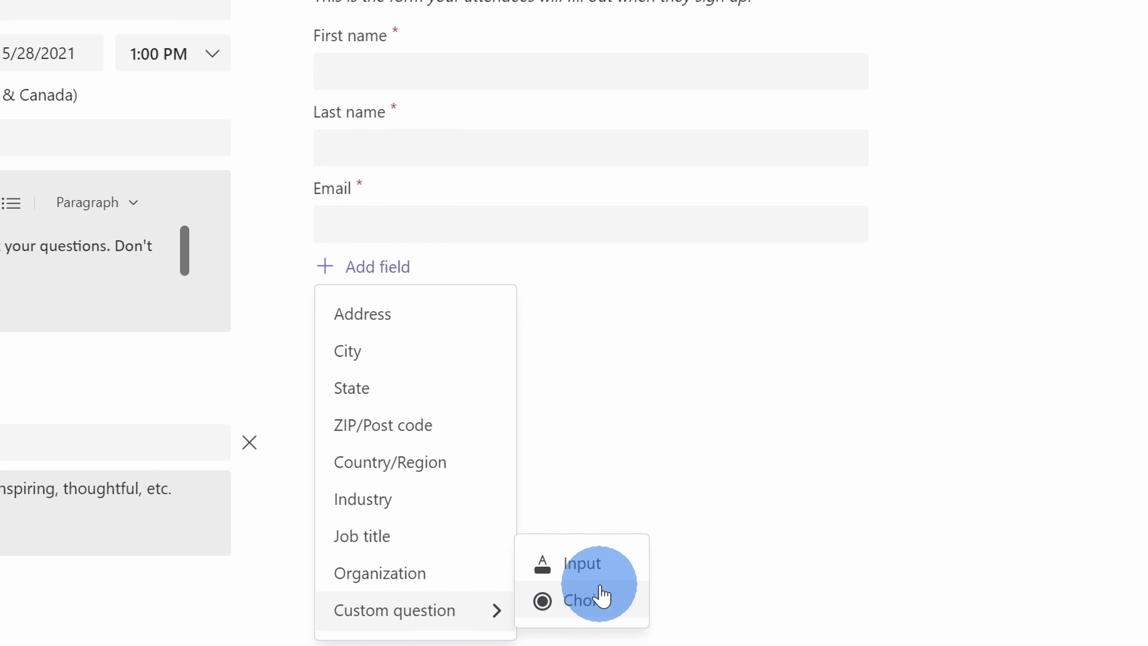
{"action": "left_click", "coordinate": [580, 565]}
{"action": "type", "text": "What is your favorite cookie company?"}
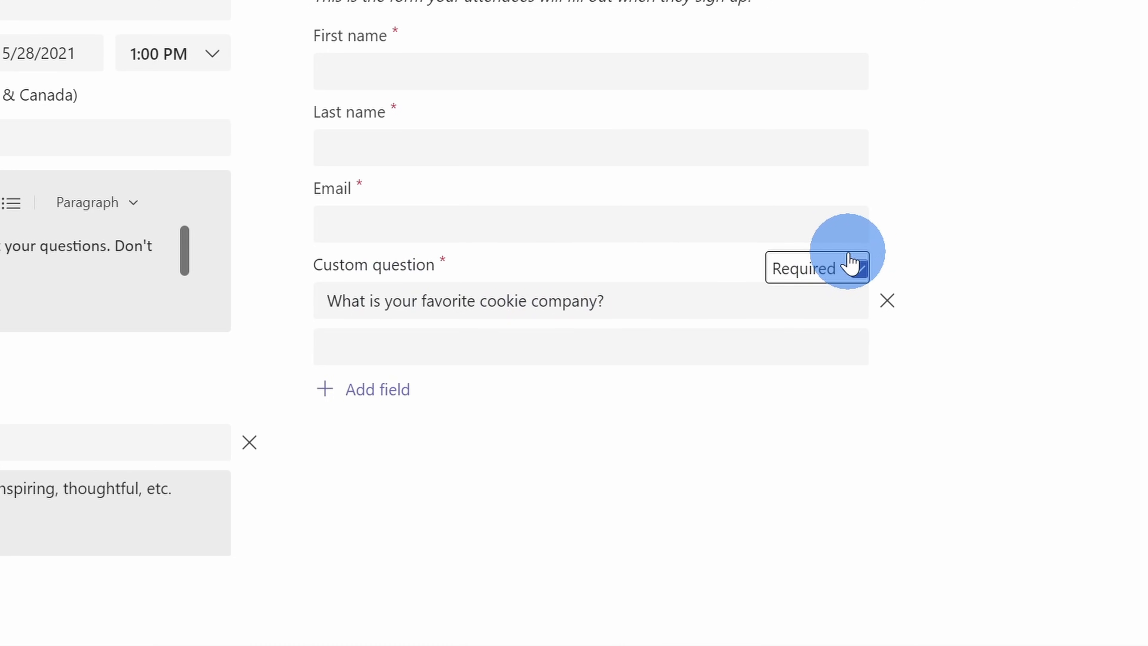
{"action": "left_click", "coordinate": [859, 268]}
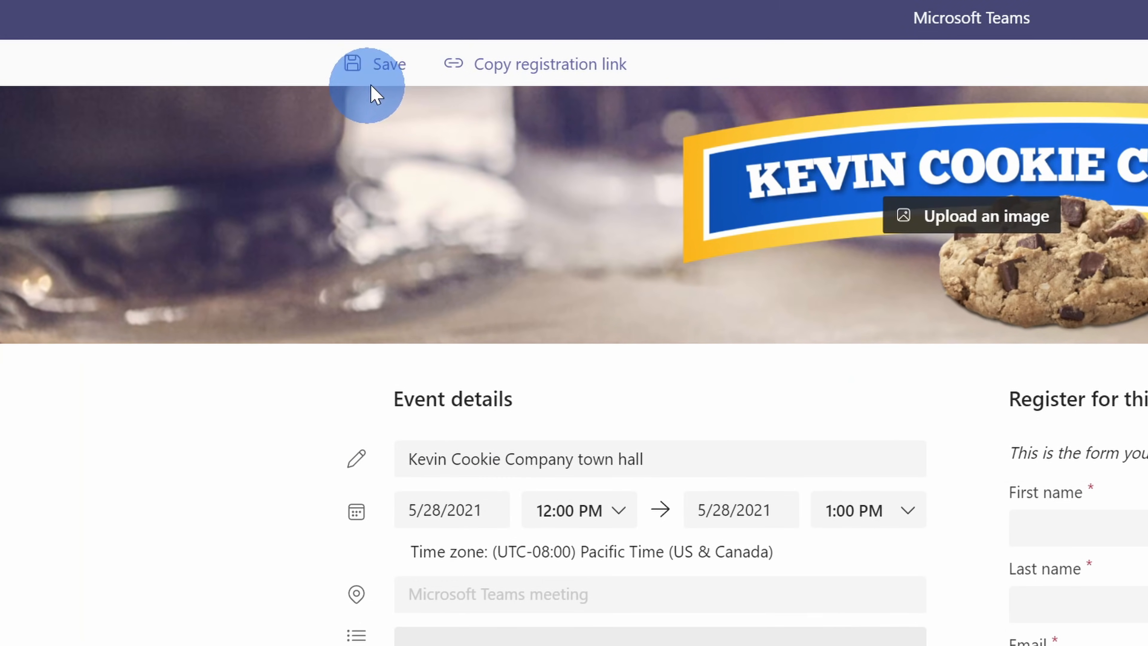
- Save the registration page and view it in the web browser
{"action": "left_click", "coordinate": [389, 64]}
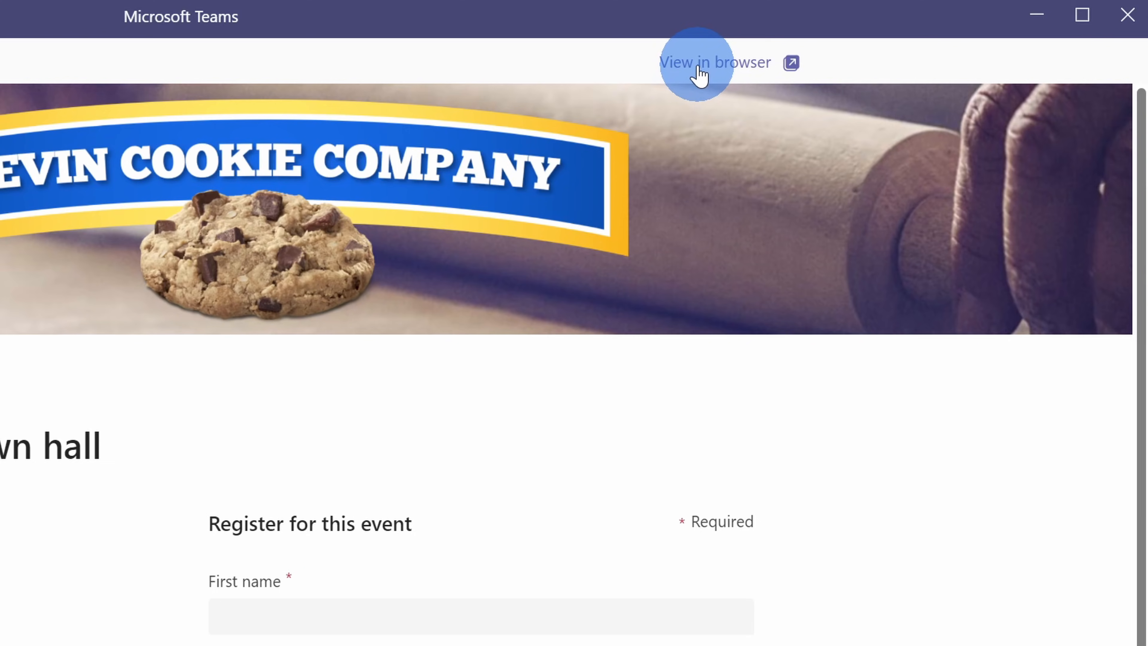
{"action": "left_click", "coordinate": [697, 63]}
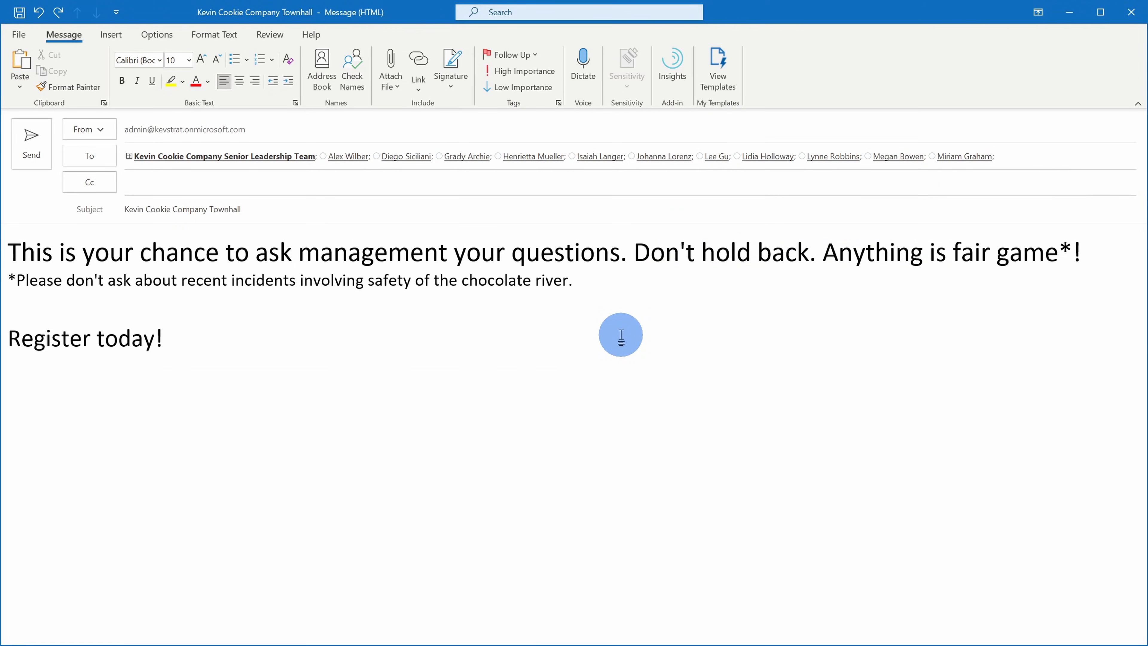
- Link the 'Register today!' line to the registration page via Ctrl+K
{"action": "left_click", "coordinate": [169, 340]}
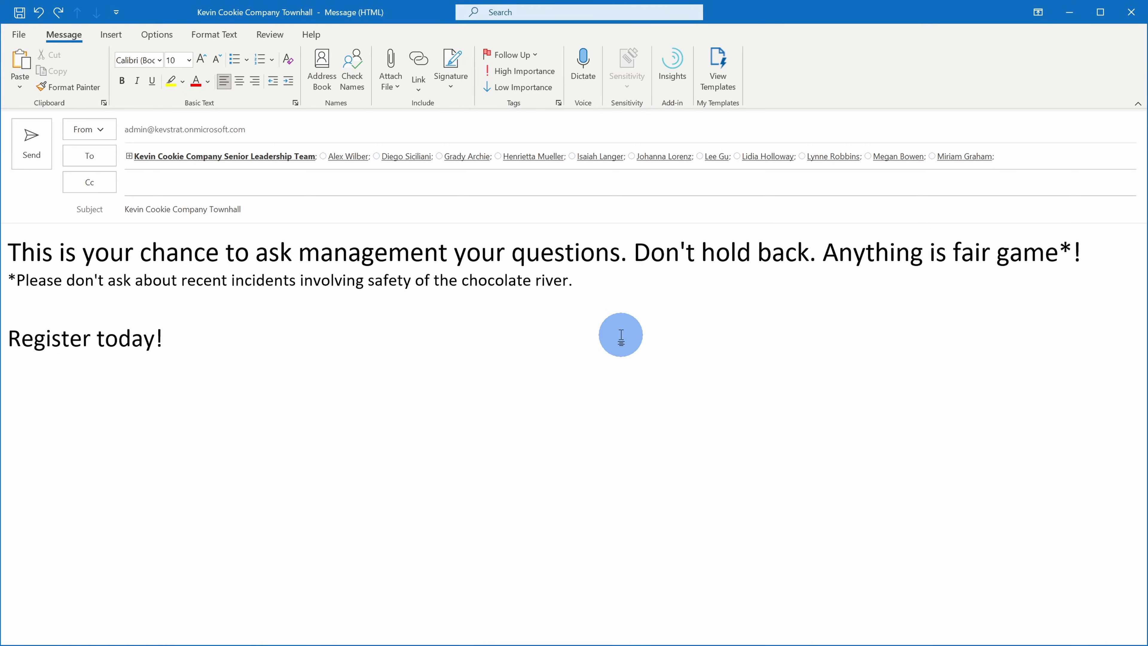
{"action": "left_click", "coordinate": [169, 341]}
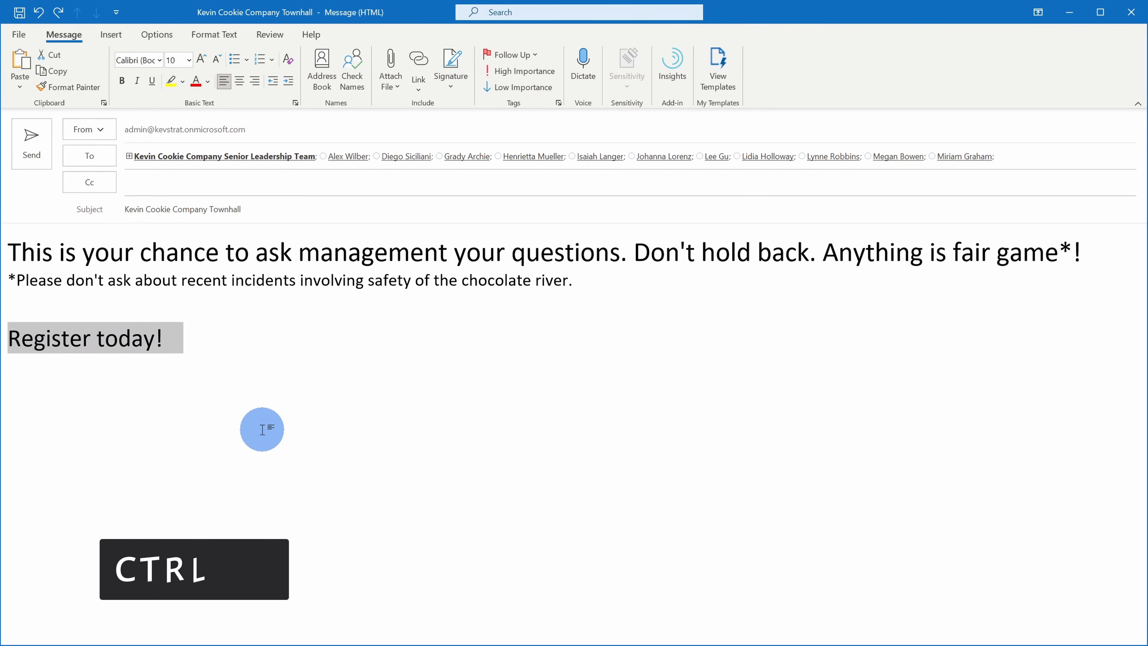
{"action": "key", "text": "ctrl+k"}
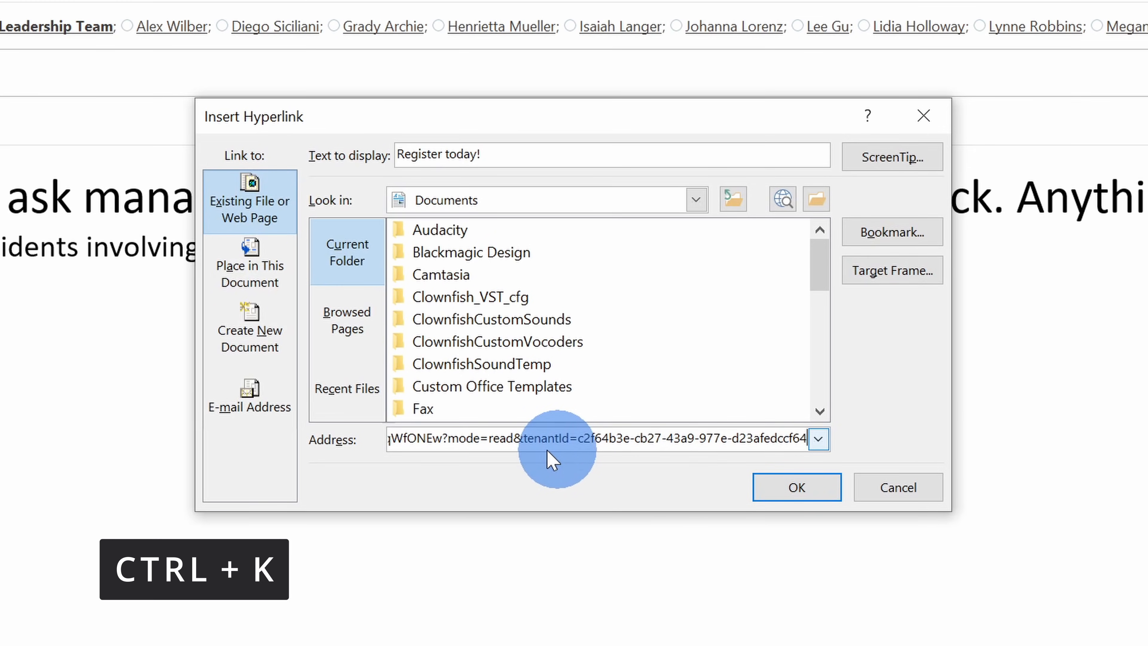
{"action": "left_click", "coordinate": [797, 487]}
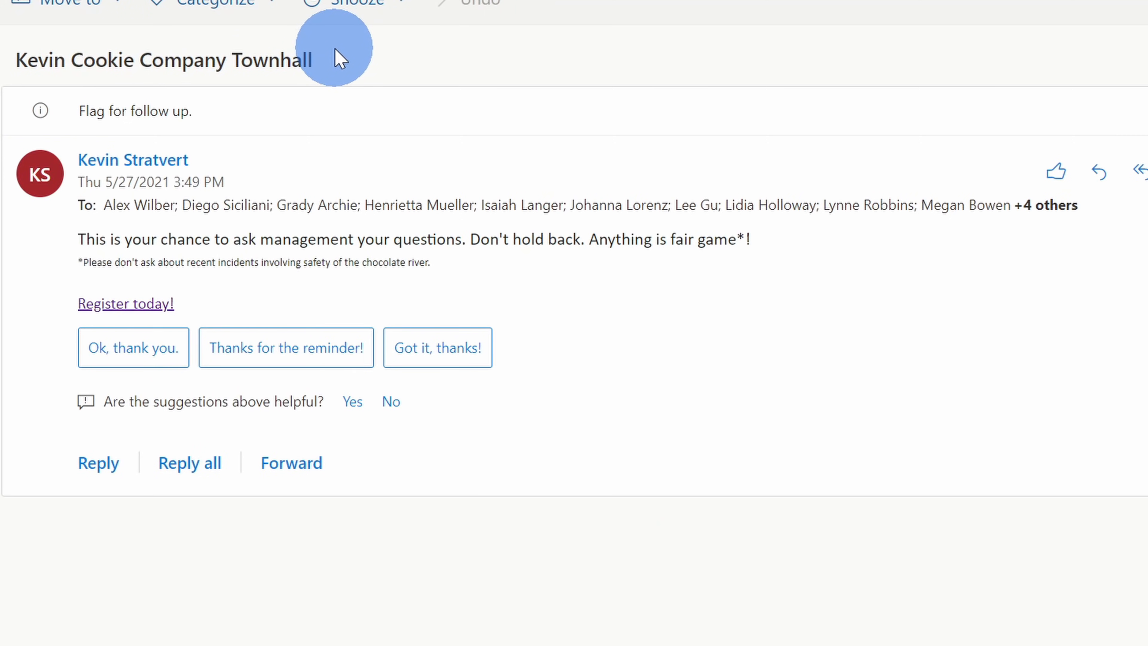
{"action": "mouse_move", "coordinate": [159, 312]}
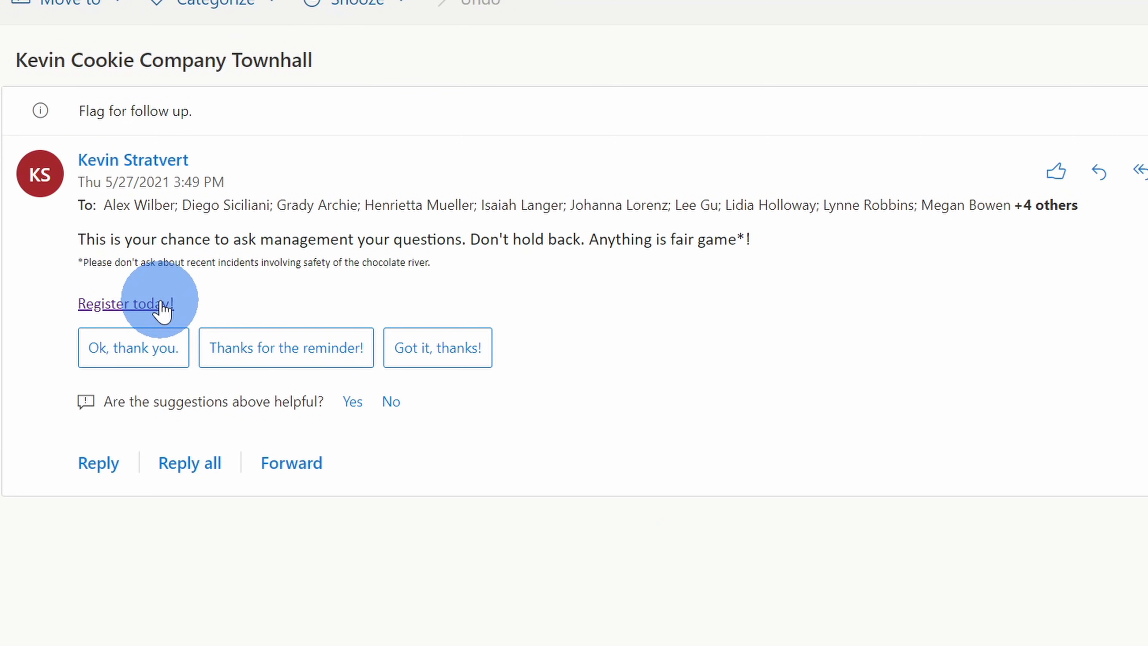
- Follow the 'Register today!' link in the town hall email
{"action": "left_click", "coordinate": [126, 304]}
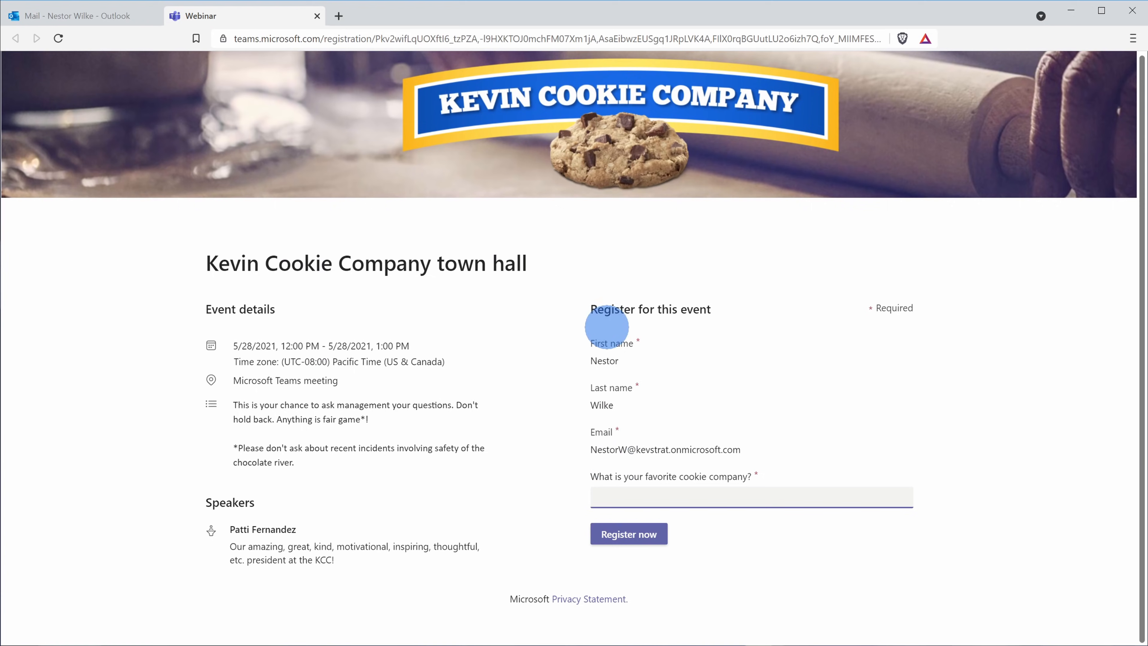
- Answer the favorite cookie company question with 'The terrible kevin cookie company'
{"action": "type", "text": "The terrible kevin cookie company"}
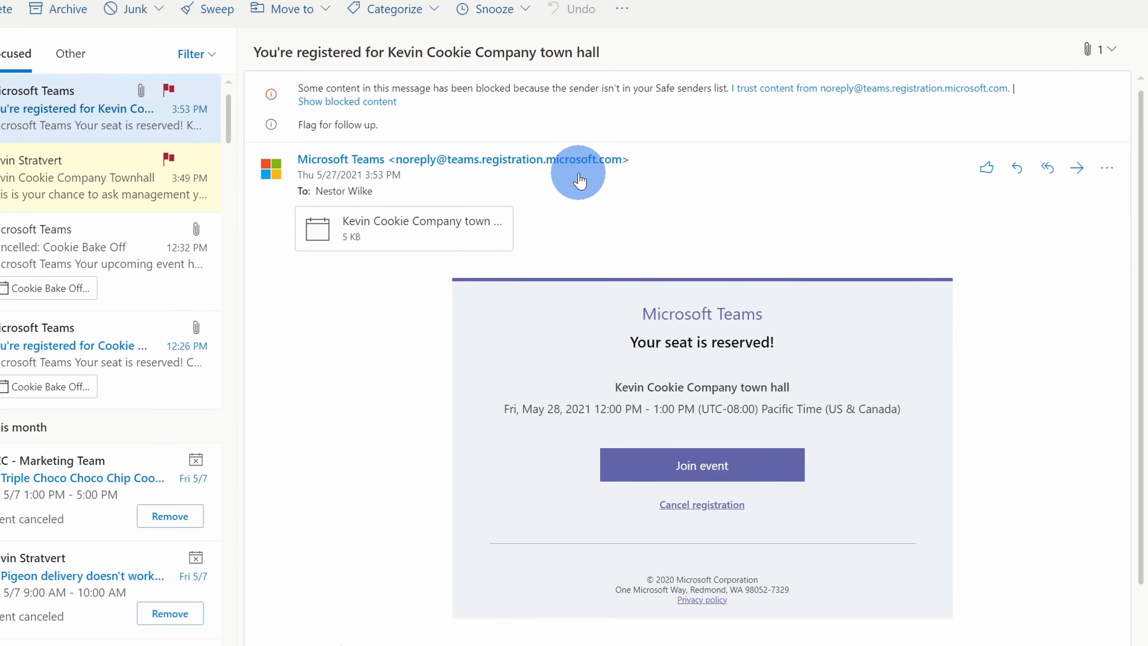
{"action": "mouse_move", "coordinate": [784, 196]}
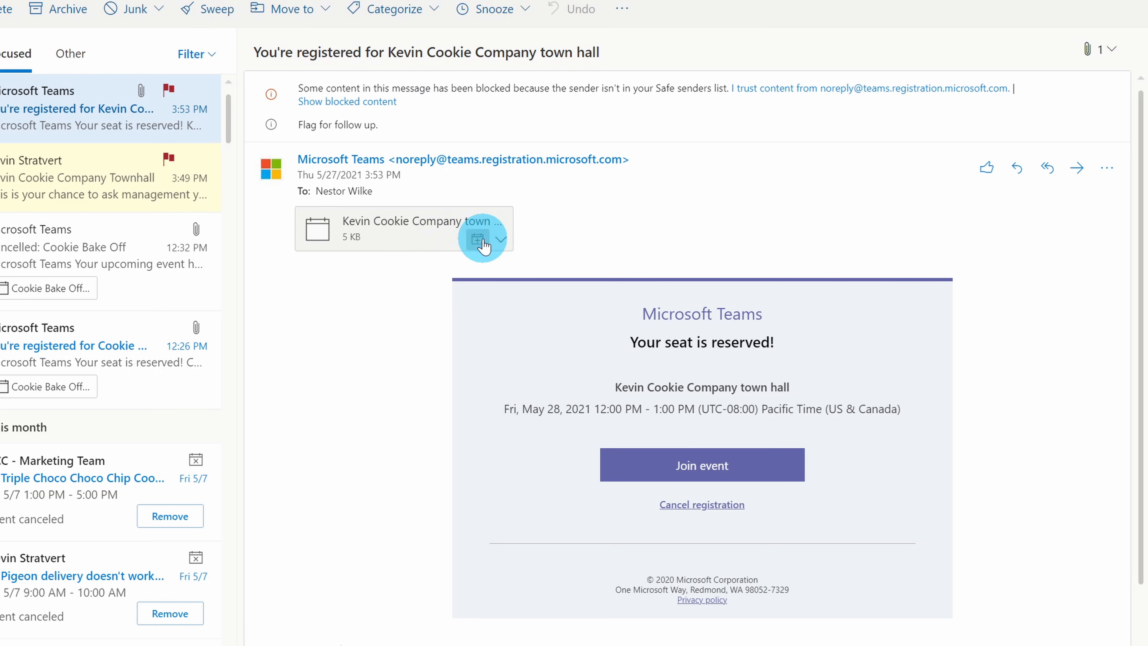
- Add the Kevin Cookie Company town hall to the calendar from the confirmation email's attachment
{"action": "left_click", "coordinate": [476, 239]}
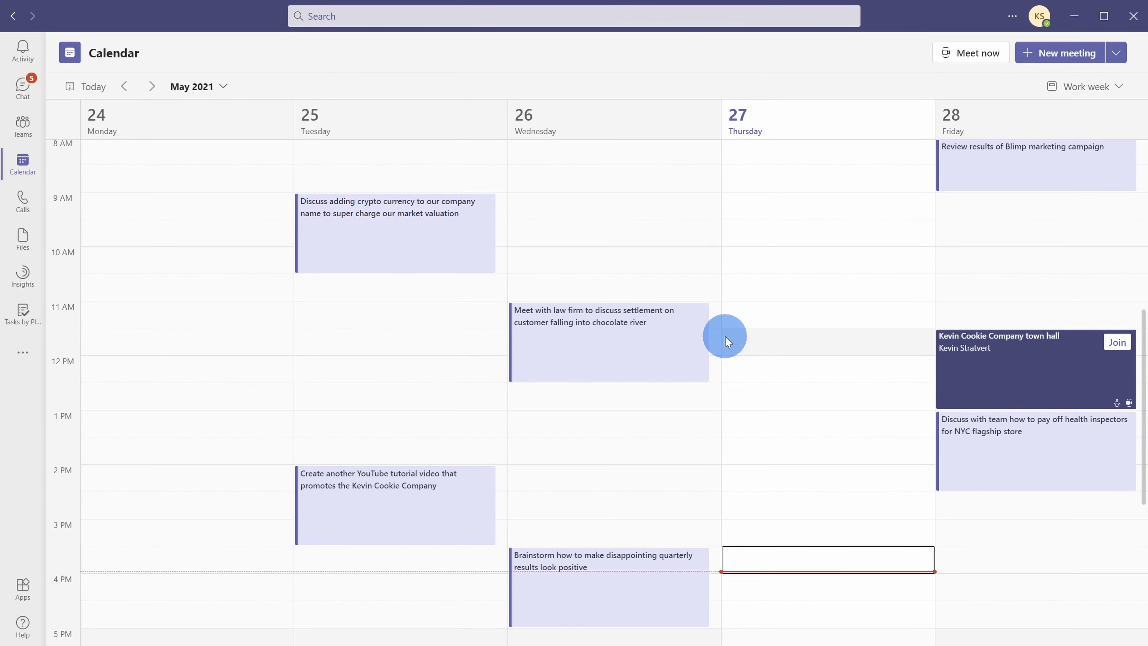
{"action": "mouse_move", "coordinate": [785, 388]}
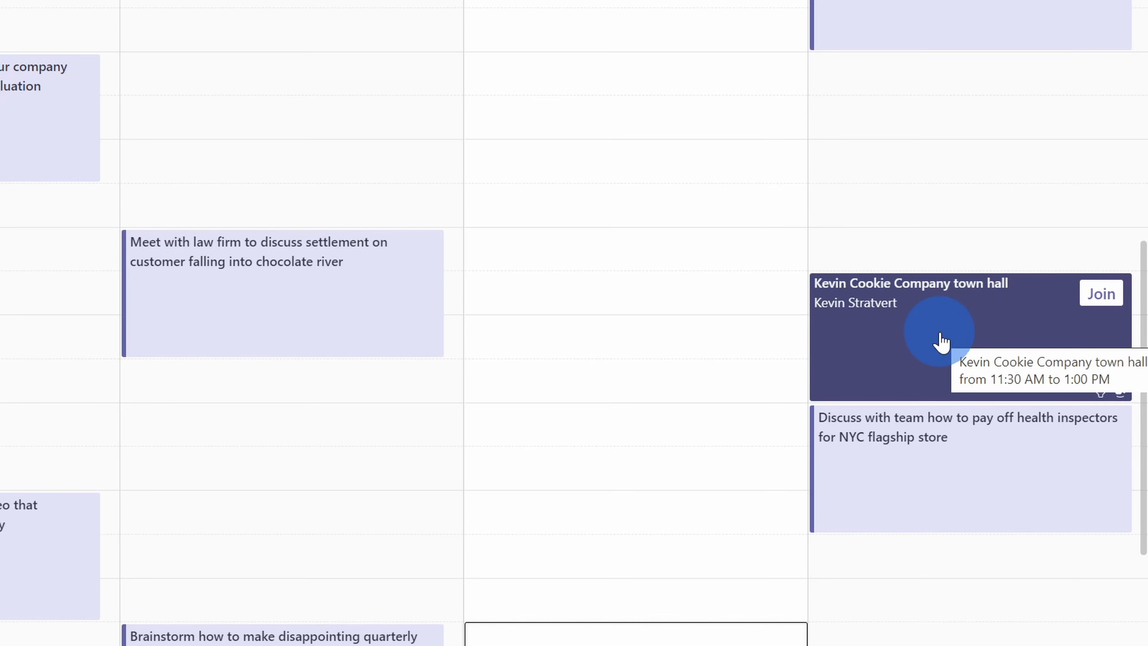
- View the town hall's meeting options: Patti Fernandez sole presenter, attendee mic and camera allowed
{"action": "left_click", "coordinate": [941, 340]}
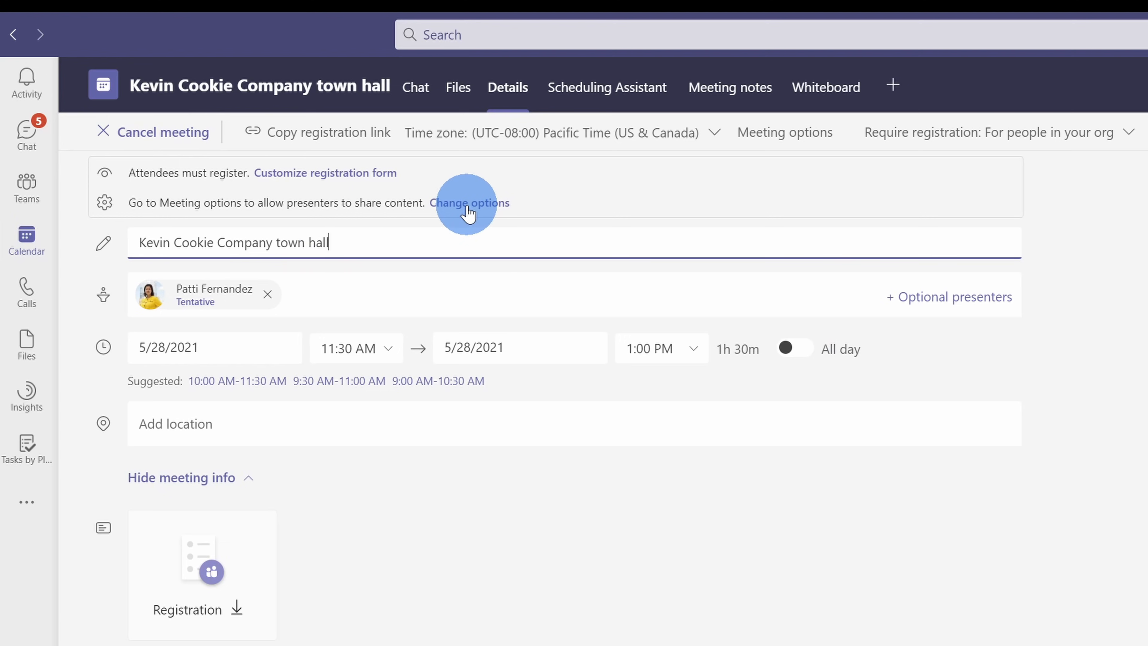
{"action": "left_click", "coordinate": [472, 203]}
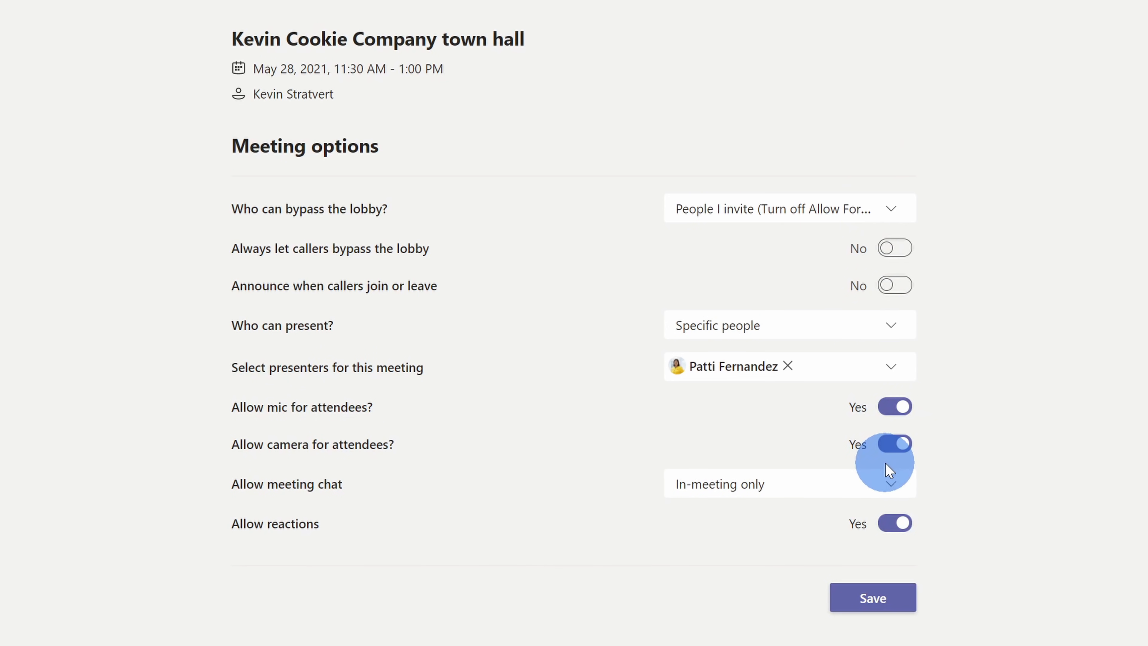
{"action": "mouse_move", "coordinate": [672, 237]}
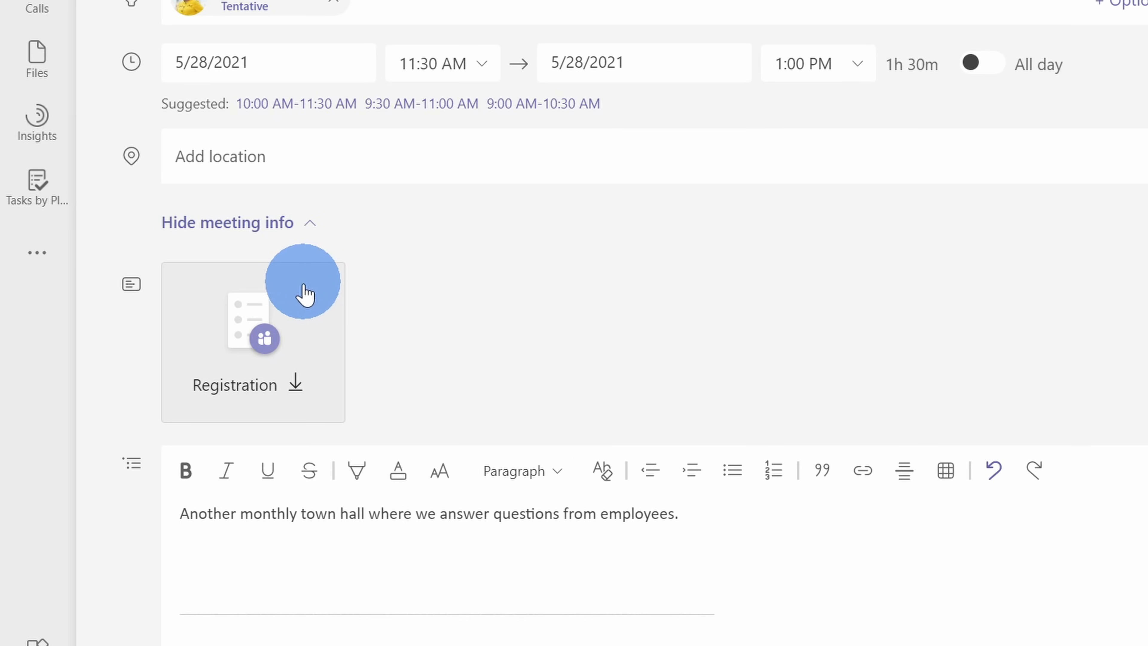
{"action": "mouse_move", "coordinate": [288, 329]}
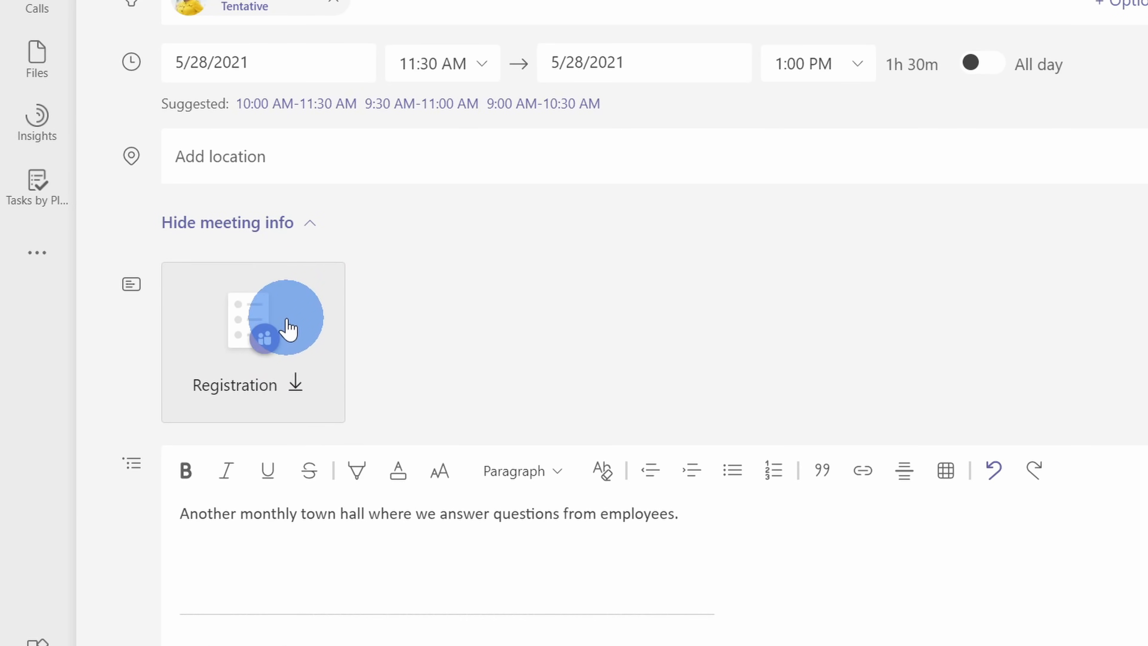
- Download the Registration report showing three page views and one registered participant
{"action": "left_click", "coordinate": [291, 327]}
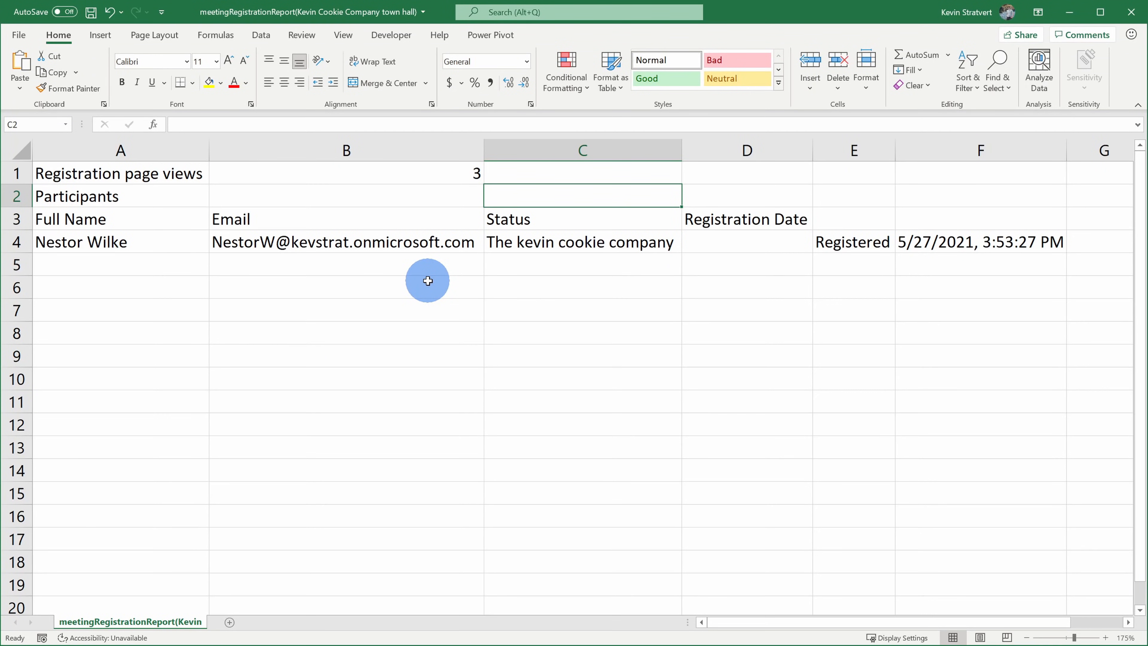
{"action": "mouse_move", "coordinate": [555, 326]}
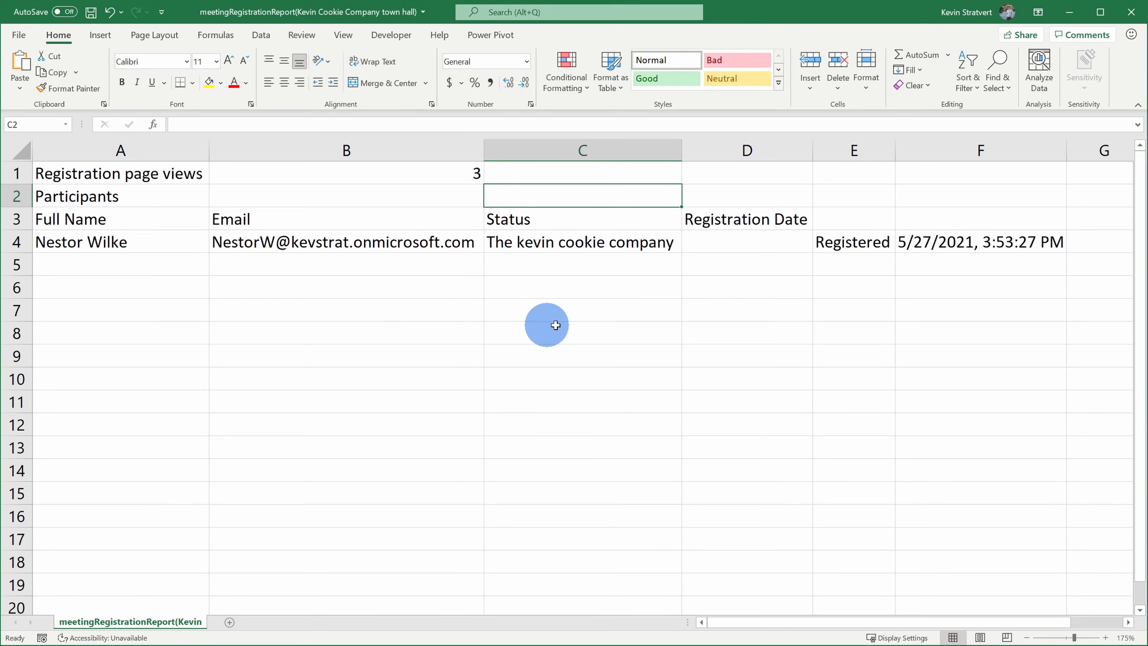
{"action": "mouse_move", "coordinate": [128, 173]}
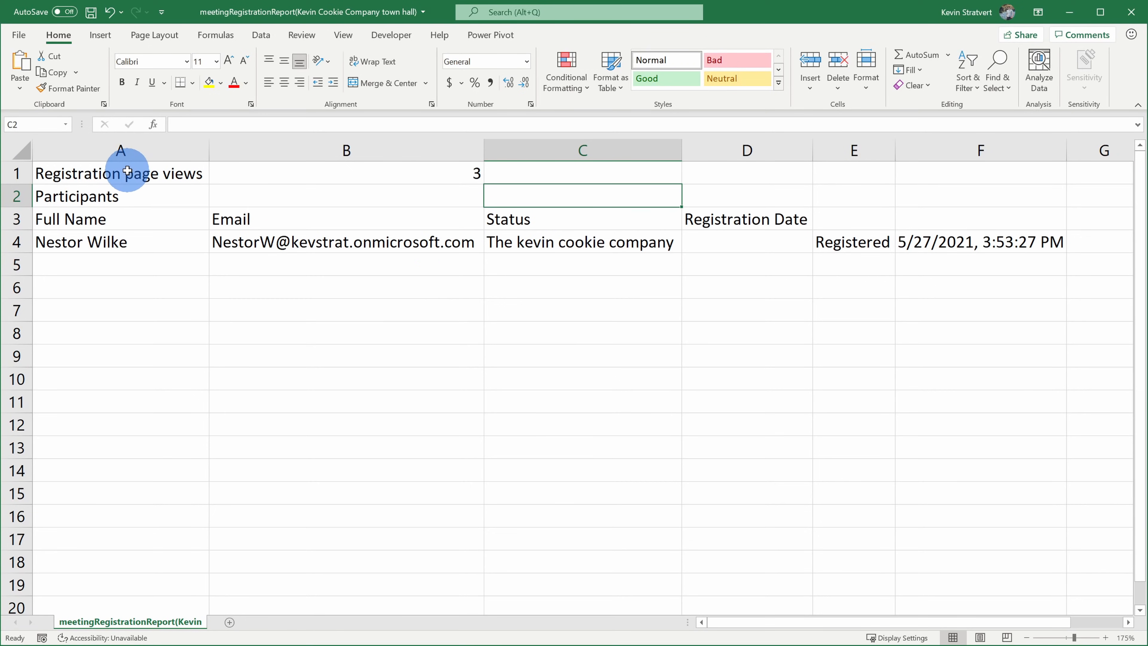
{"action": "mouse_move", "coordinate": [93, 242]}
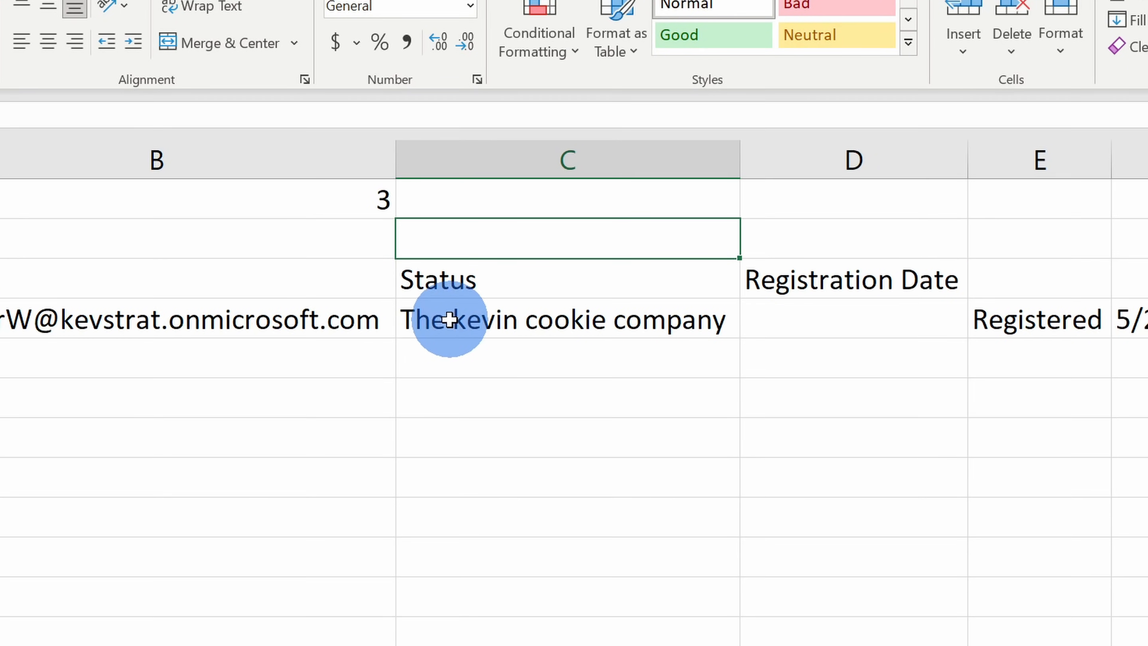
{"action": "mouse_move", "coordinate": [699, 324]}
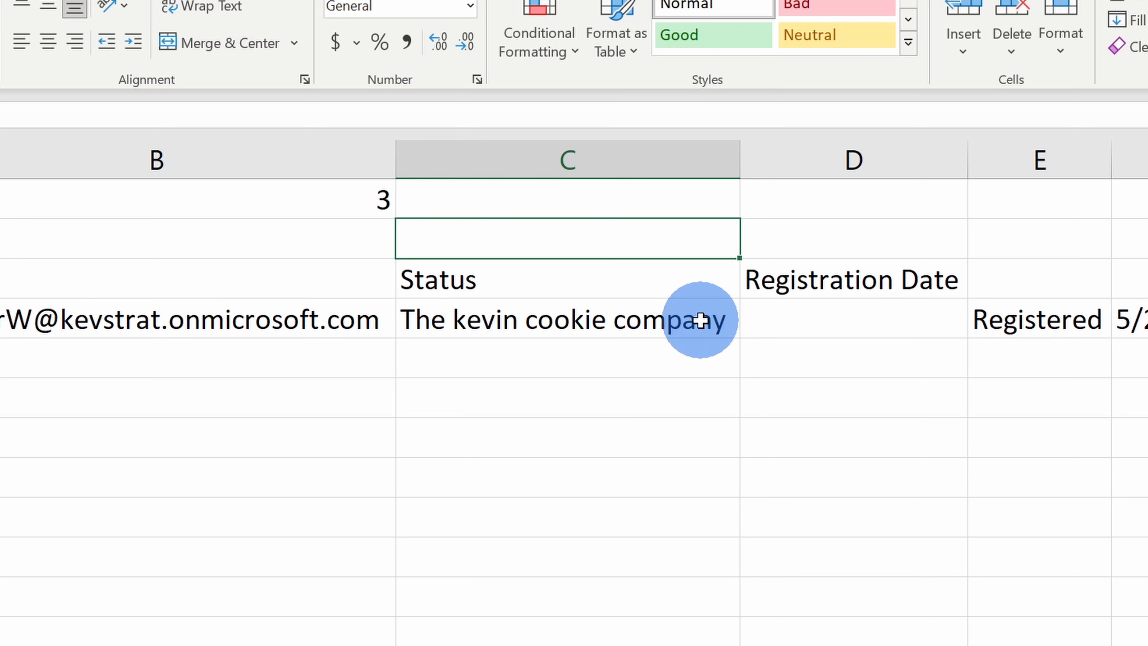
{"action": "mouse_move", "coordinate": [684, 327]}
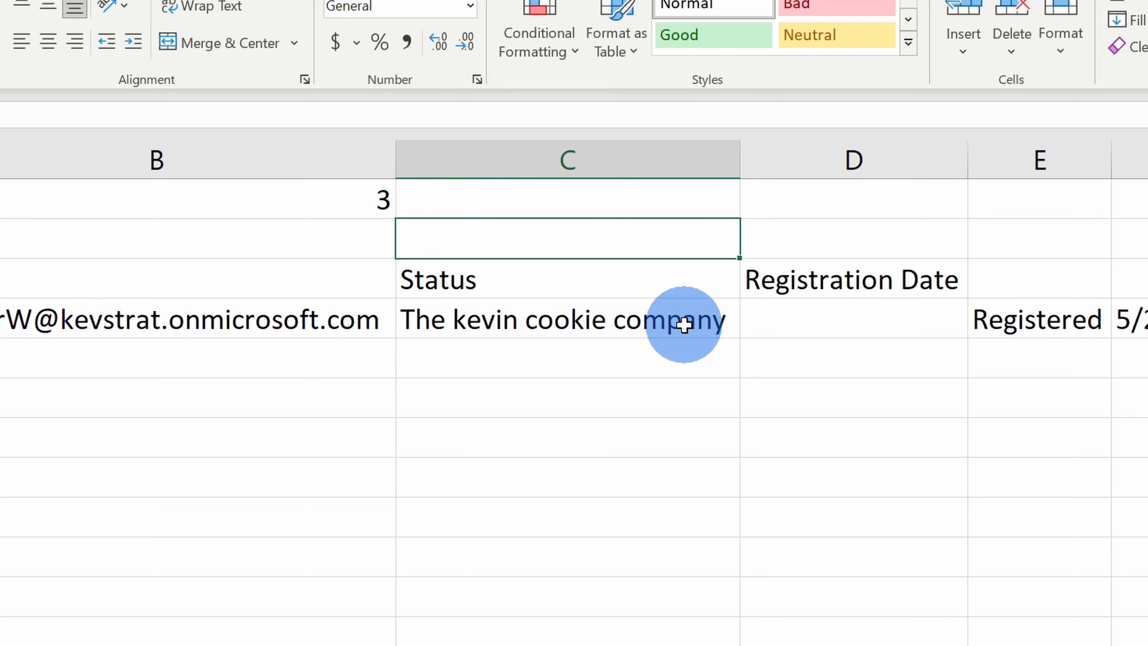
{"action": "mouse_move", "coordinate": [686, 324]}
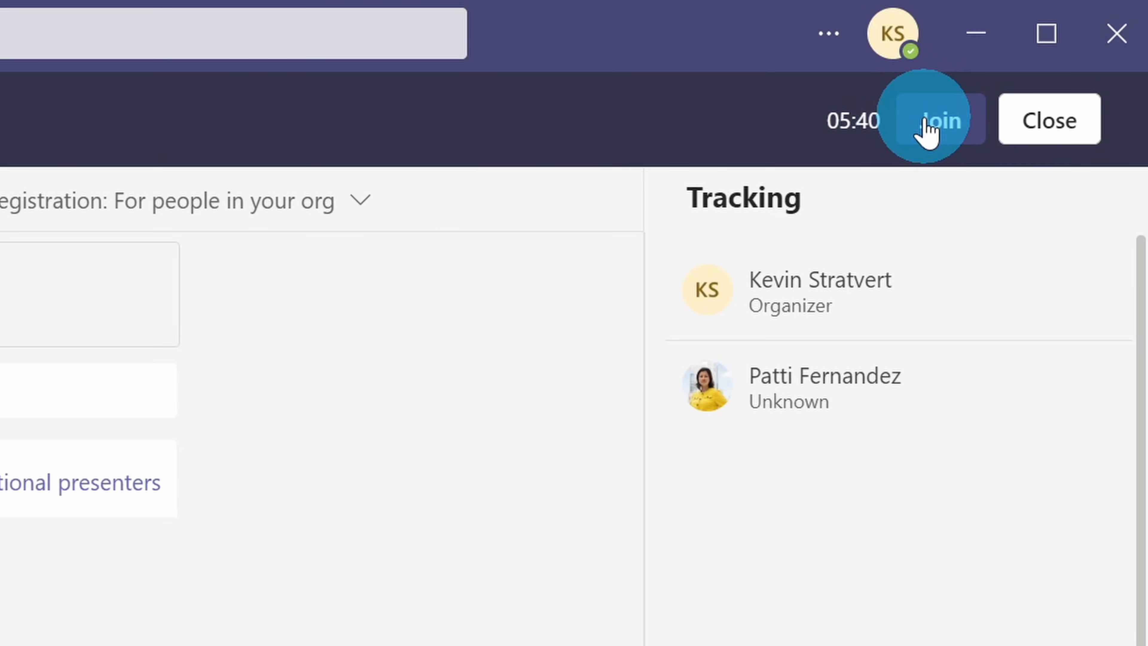
- Join the town hall and admit Nestor Wilke from the lobby, giving two attendees
{"action": "left_click", "coordinate": [937, 121]}
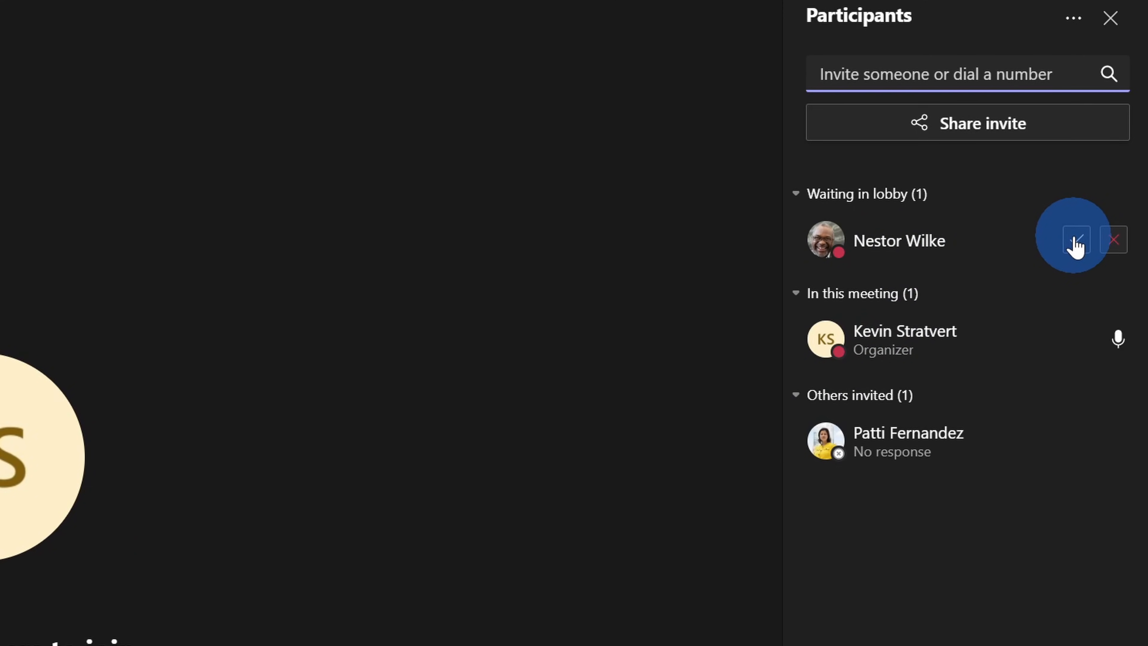
{"action": "left_click", "coordinate": [1077, 239]}
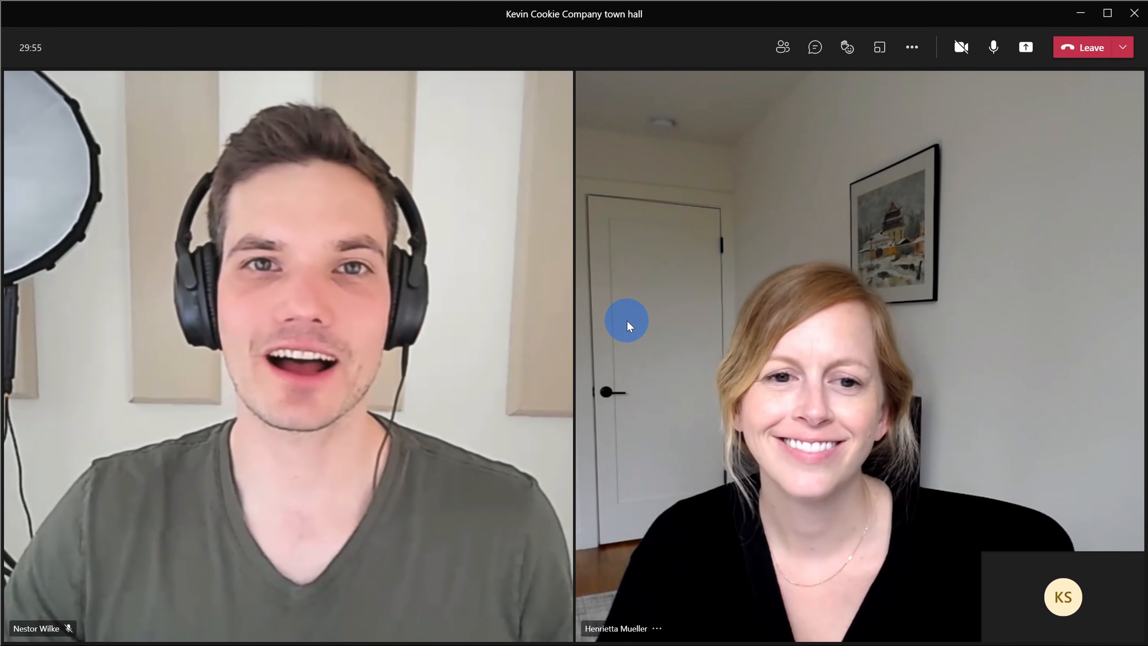
{"action": "mouse_move", "coordinate": [510, 329]}
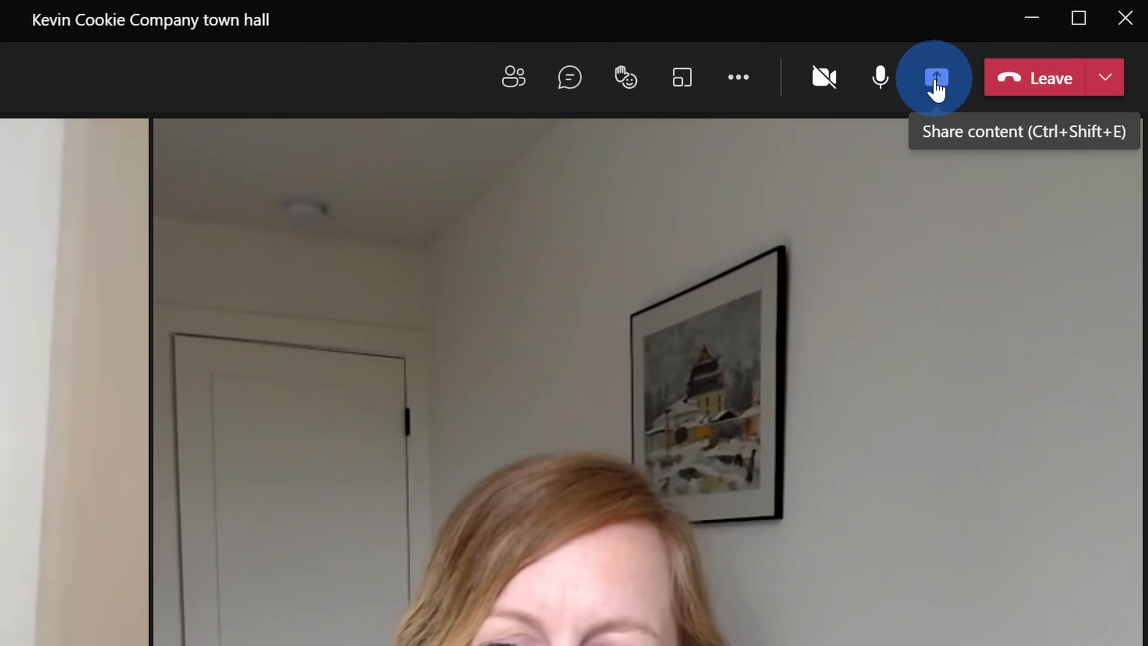
{"action": "mouse_move", "coordinate": [681, 79]}
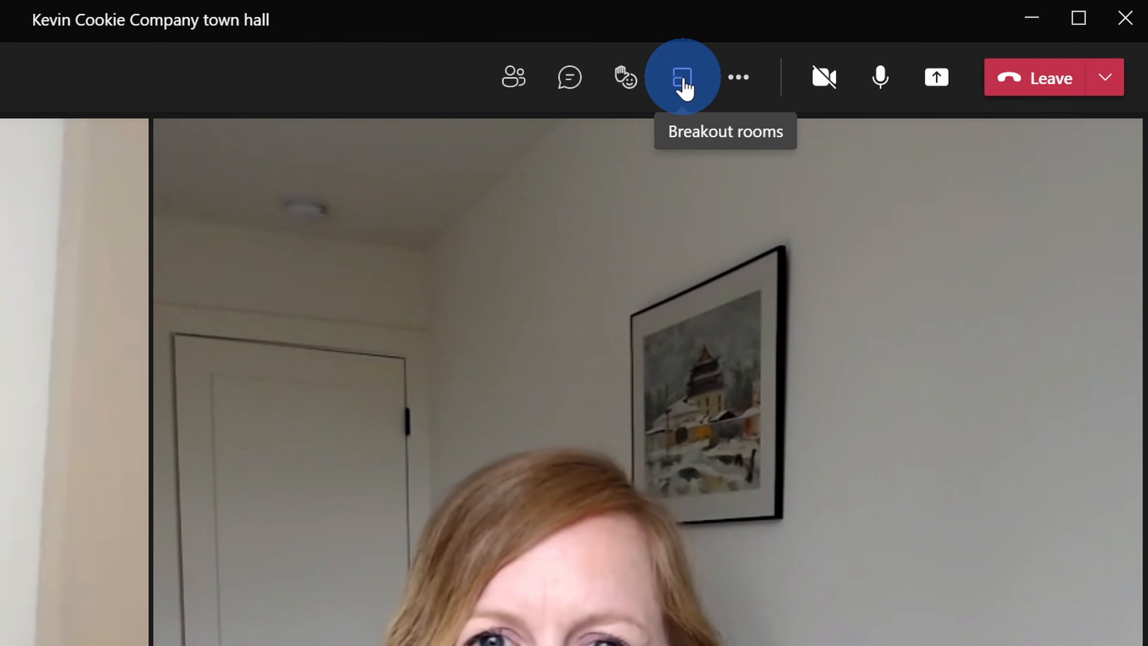
{"action": "left_click", "coordinate": [516, 79]}
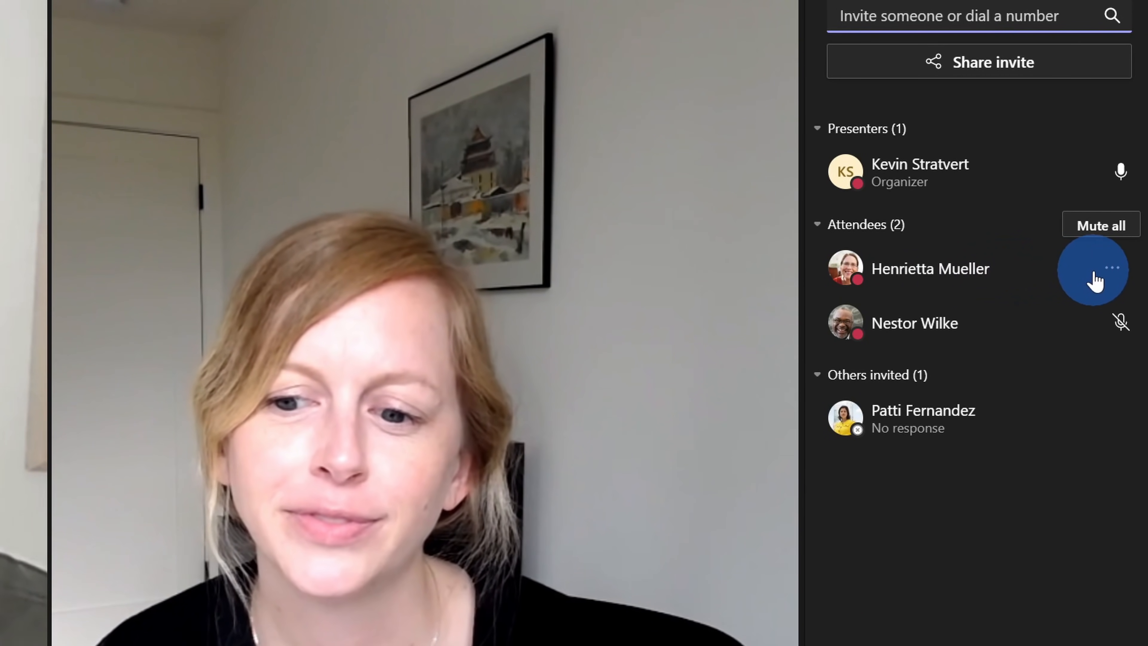
{"action": "left_click", "coordinate": [1110, 268]}
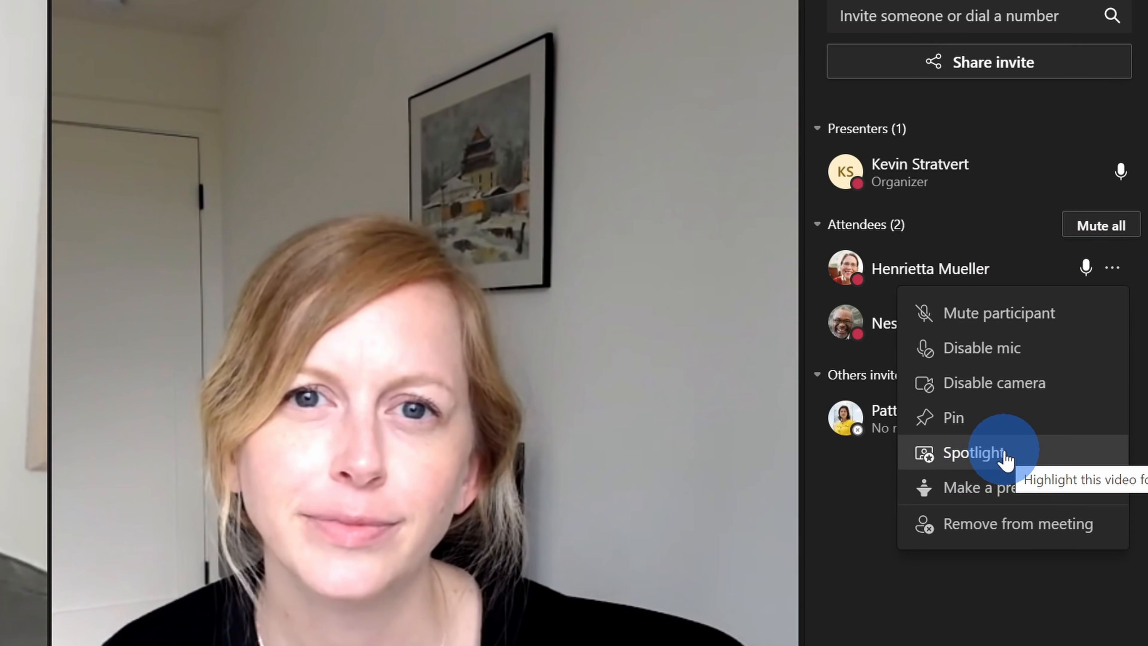
{"action": "mouse_move", "coordinate": [994, 499]}
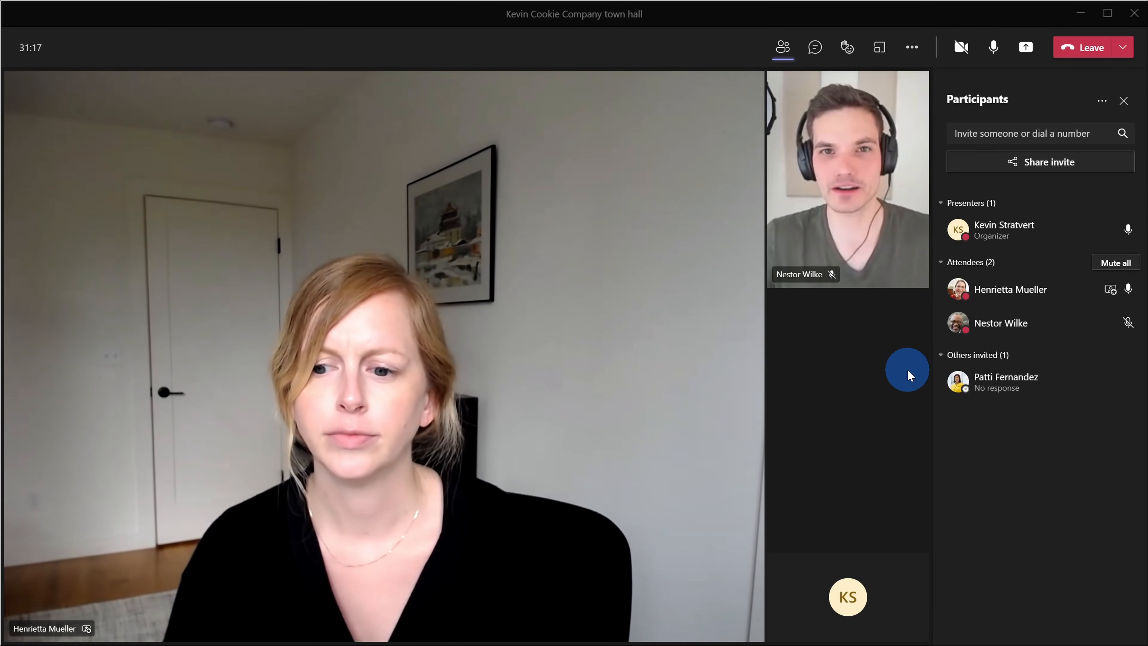
{"action": "mouse_move", "coordinate": [783, 49]}
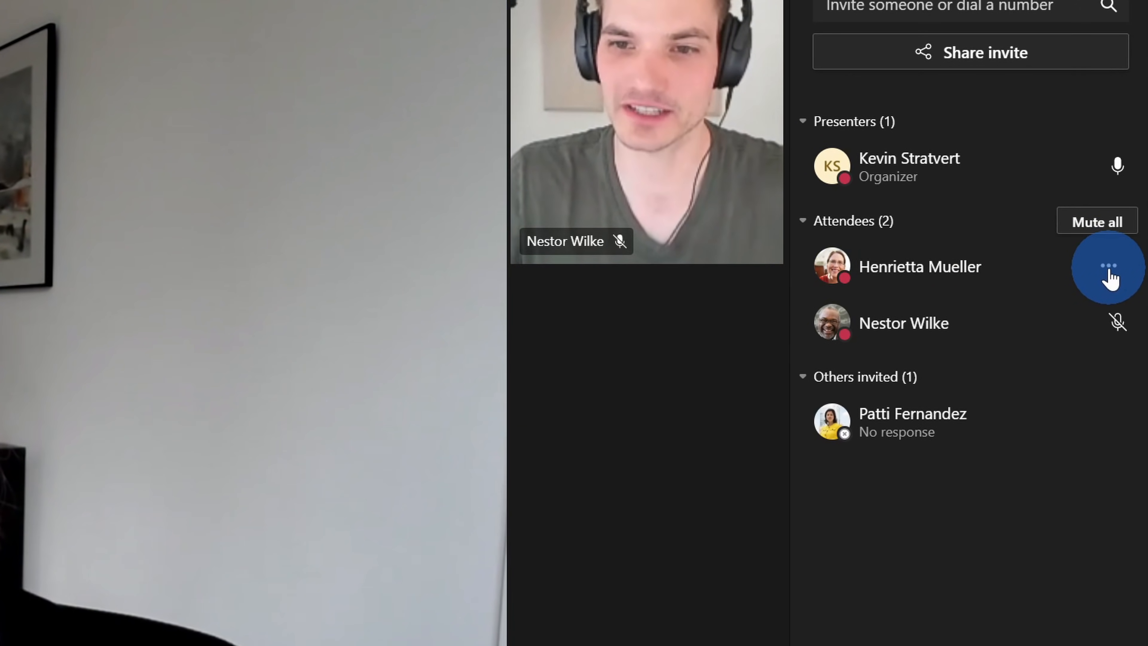
{"action": "left_click", "coordinate": [1107, 268]}
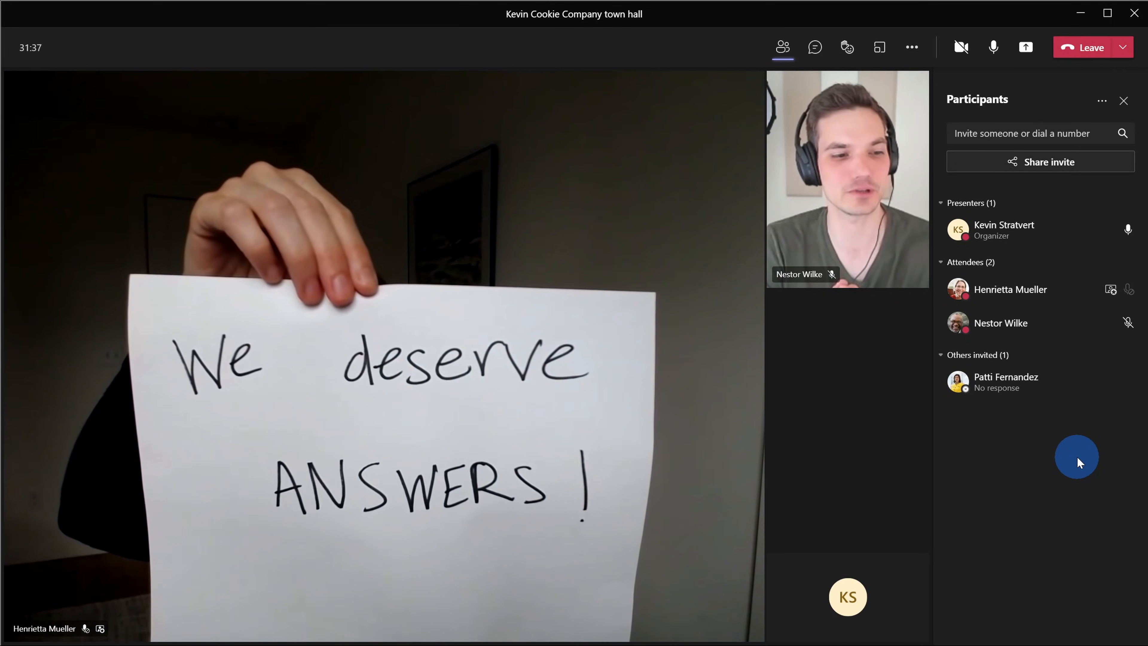
{"action": "mouse_move", "coordinate": [994, 48]}
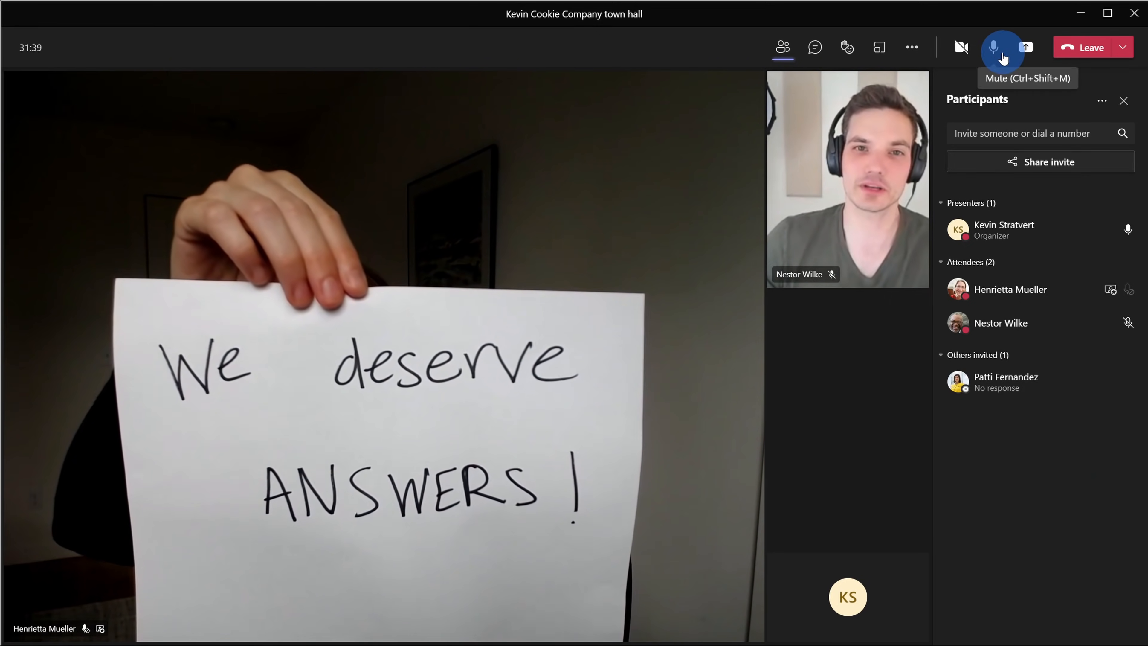
{"action": "left_click", "coordinate": [1114, 253]}
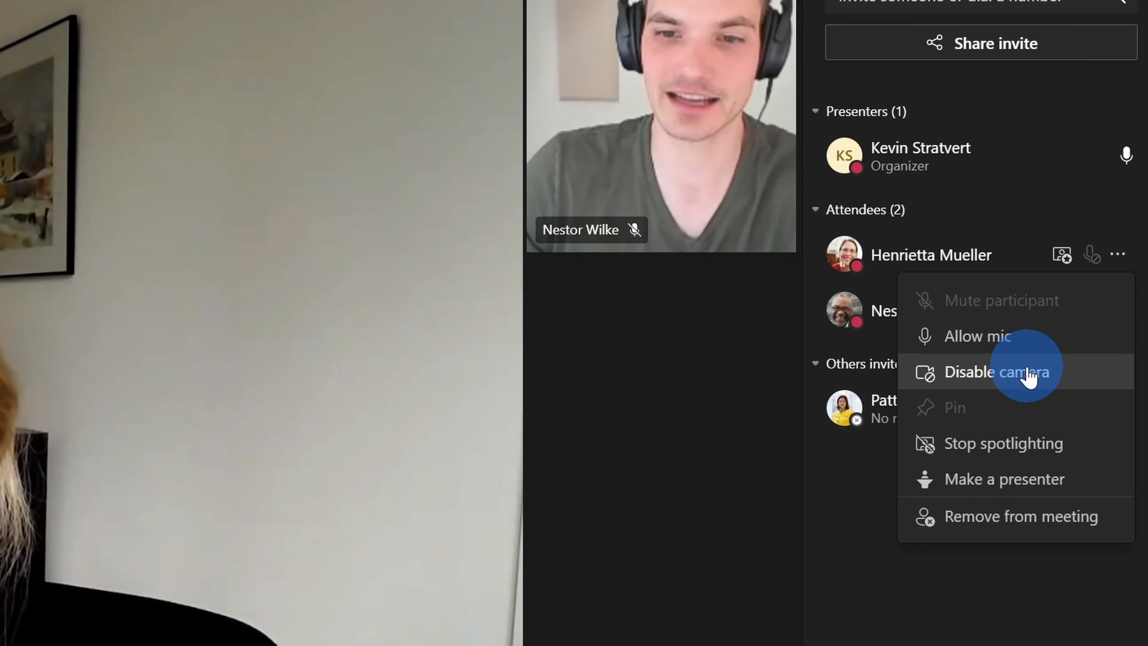
{"action": "left_click", "coordinate": [1019, 371]}
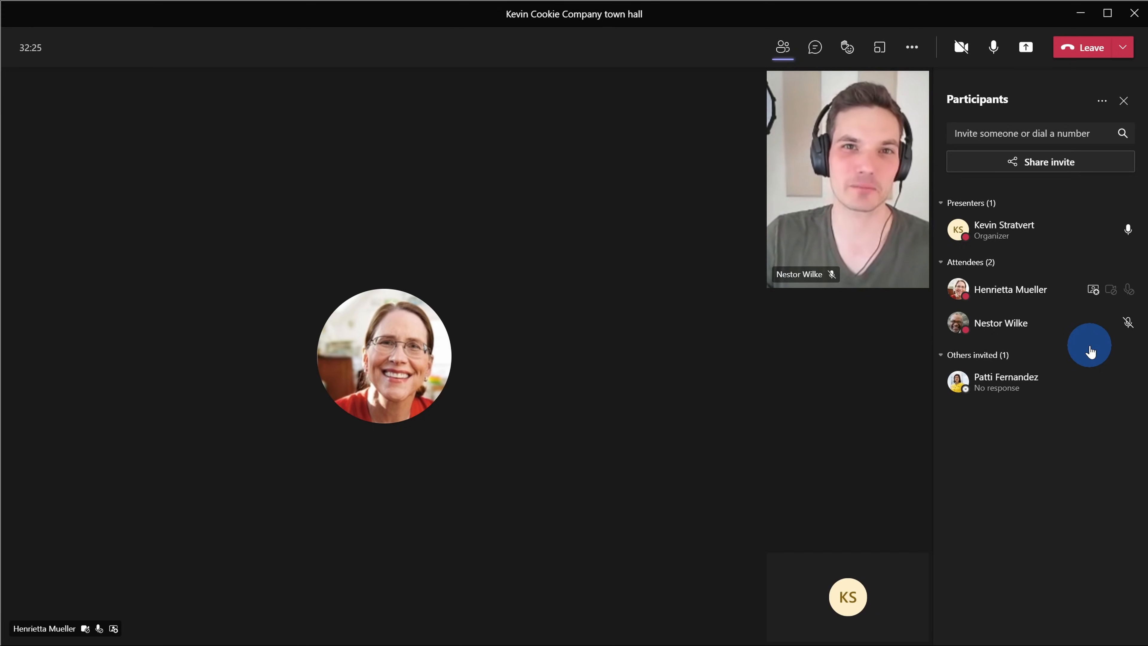
{"action": "mouse_move", "coordinate": [1081, 336]}
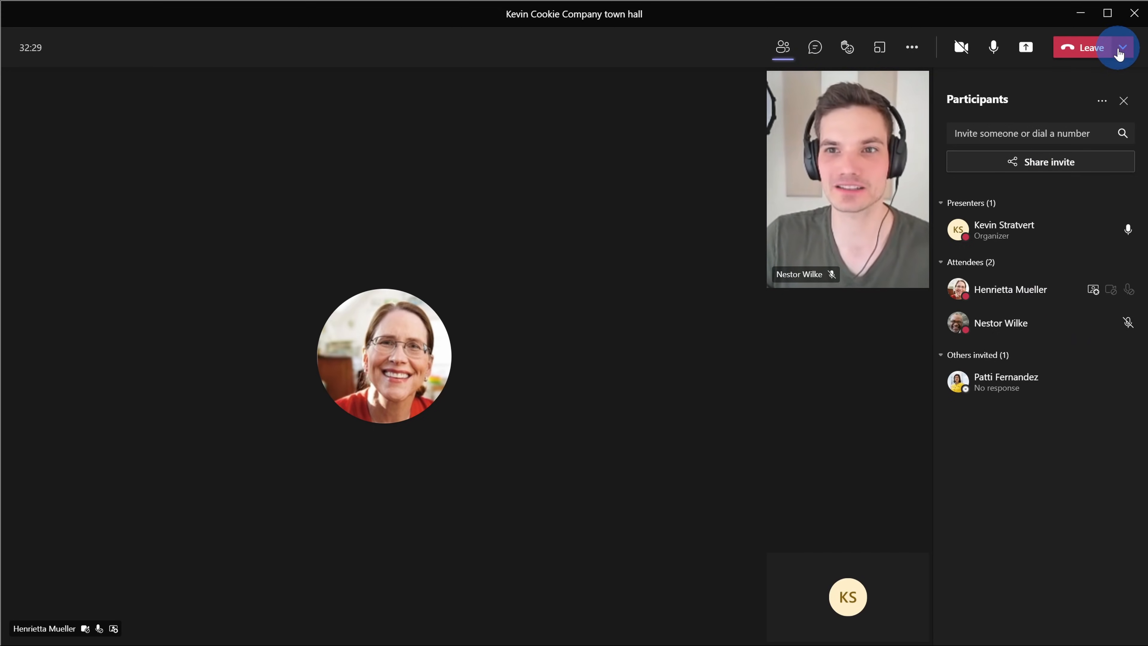
- End the meeting for everyone via the Leave menu, returning to the event details
{"action": "left_click", "coordinate": [1125, 48]}
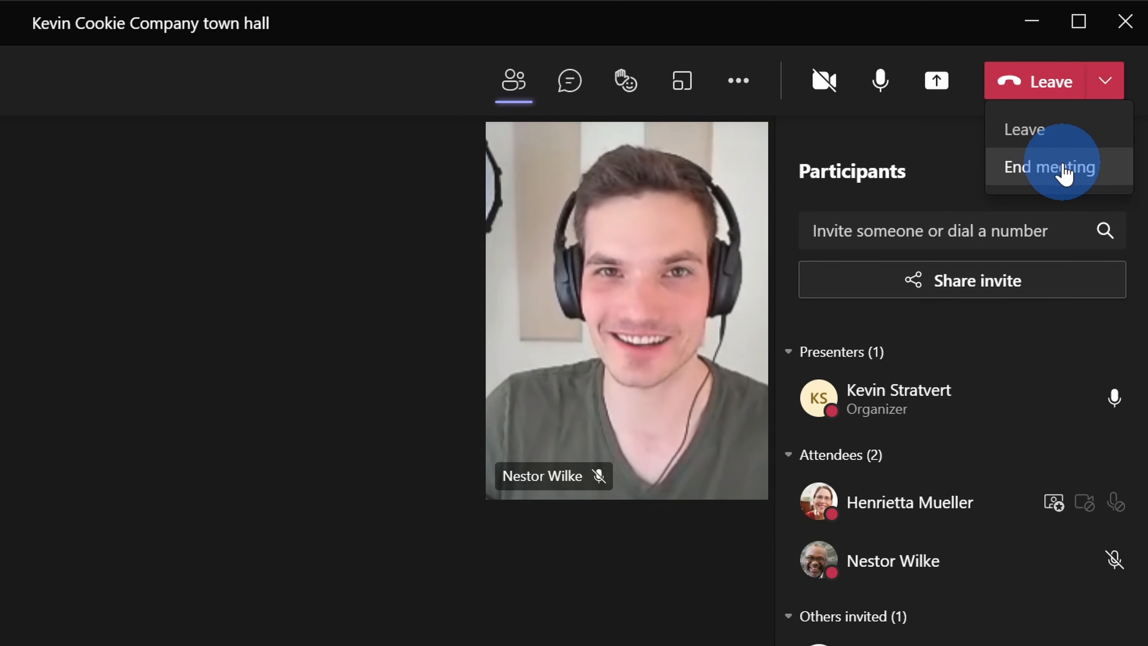
{"action": "left_click", "coordinate": [1048, 167]}
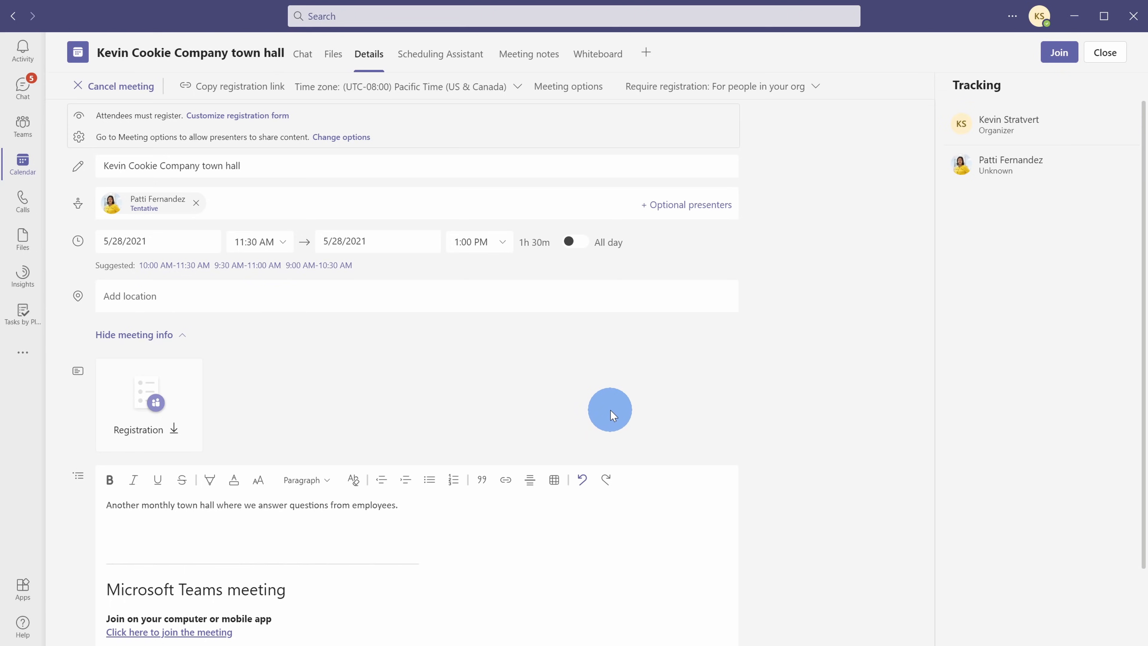
{"action": "mouse_move", "coordinate": [604, 407]}
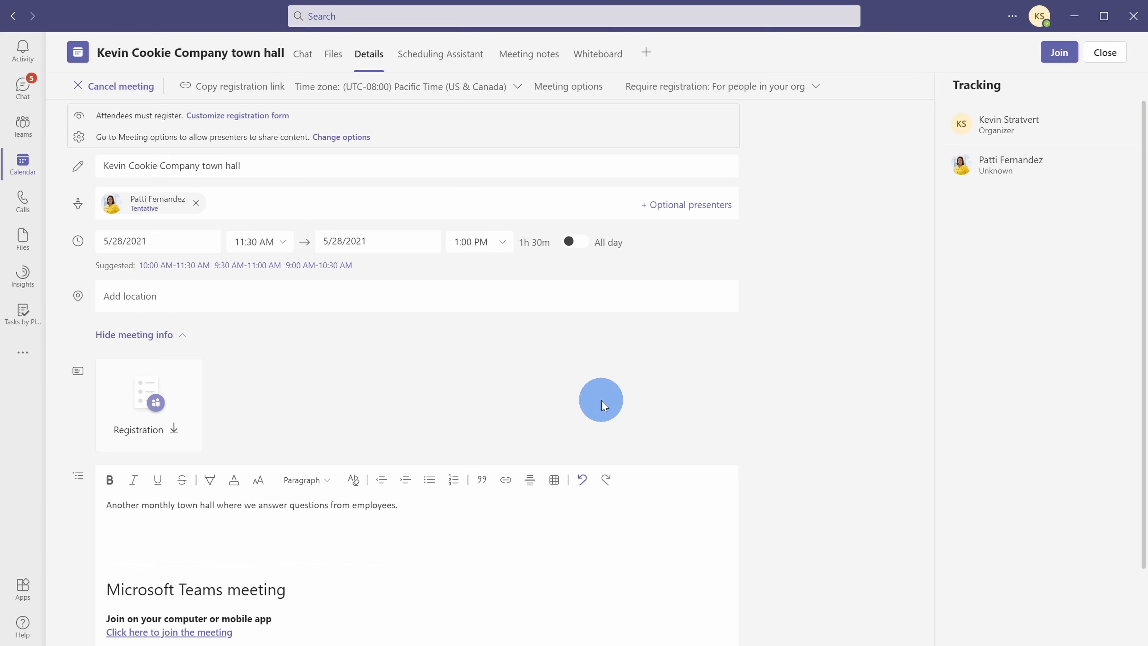